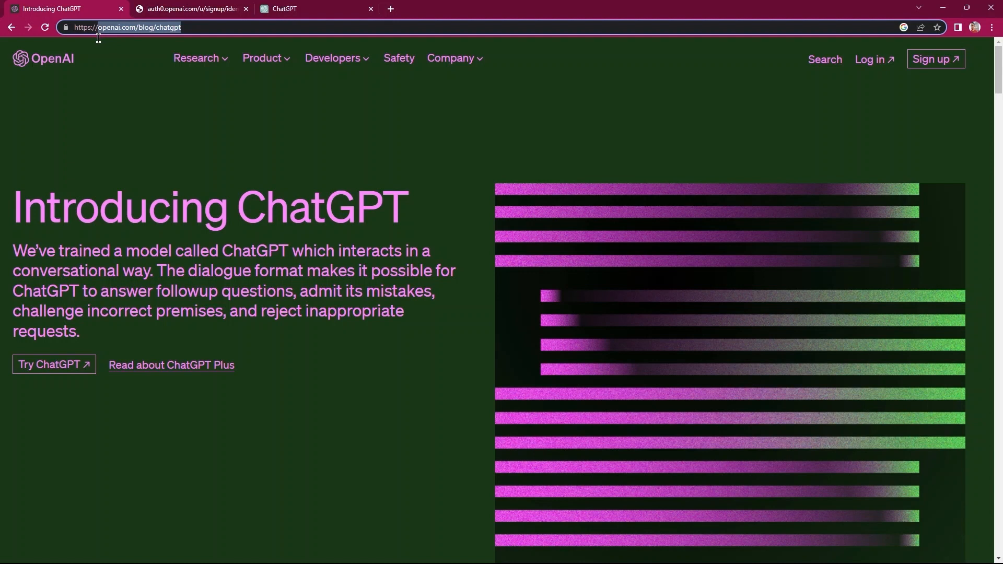
mouse_move(156, 29)
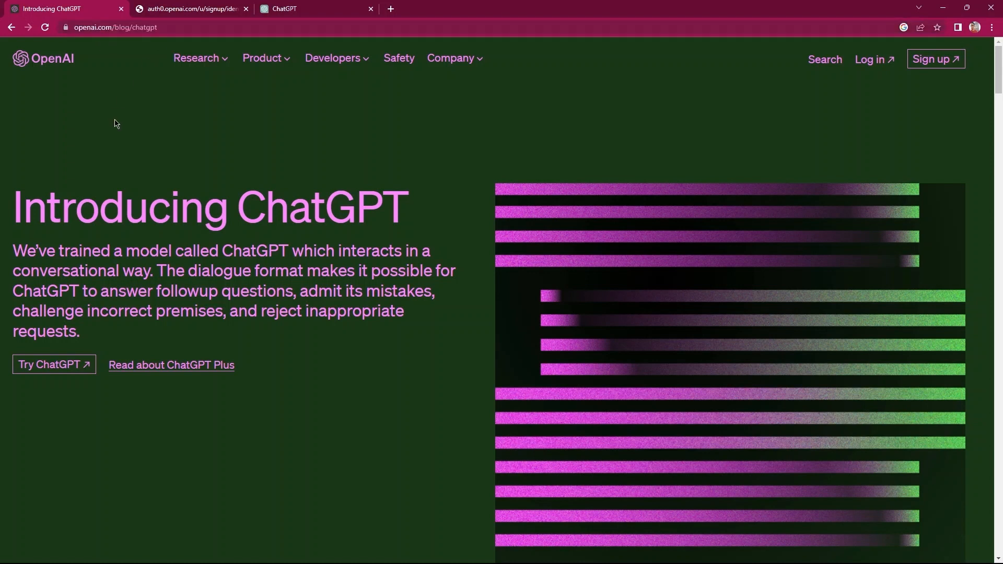
mouse_move(487, 223)
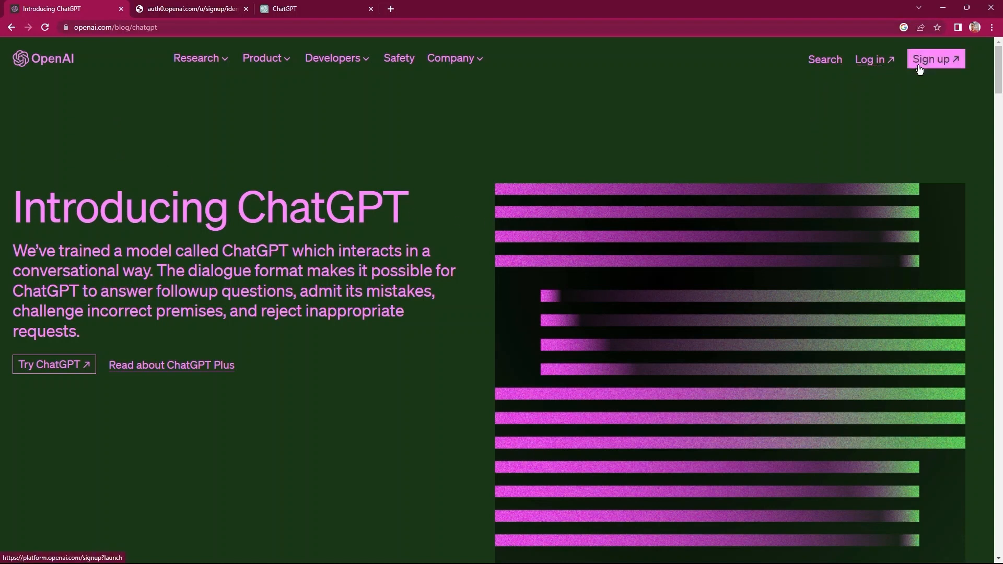
- Reach the ChatGPT 'Create your account' page and highlight the 'Already have an account' text
left_click(935, 59)
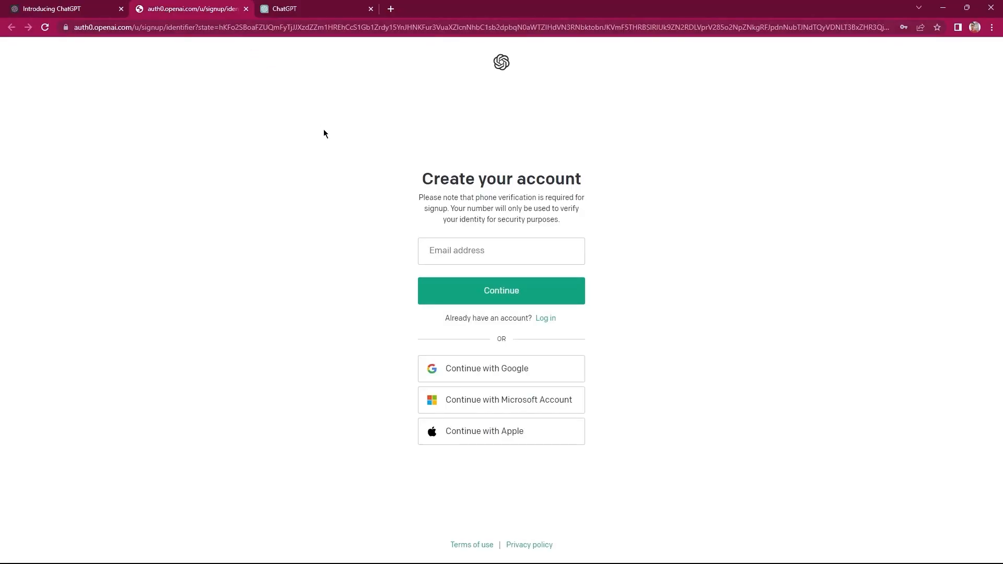
left_click_drag(422, 179, 540, 179)
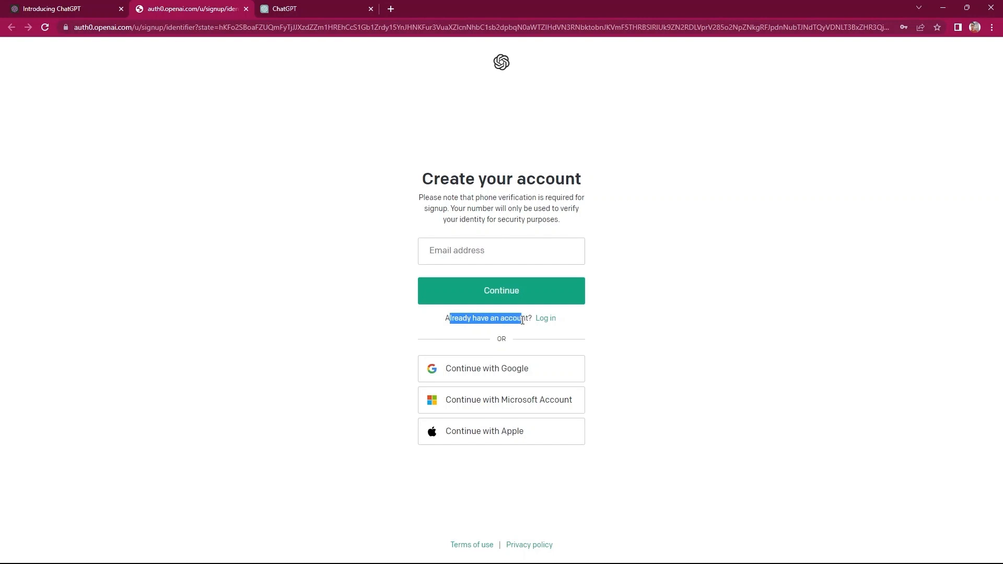
mouse_move(548, 322)
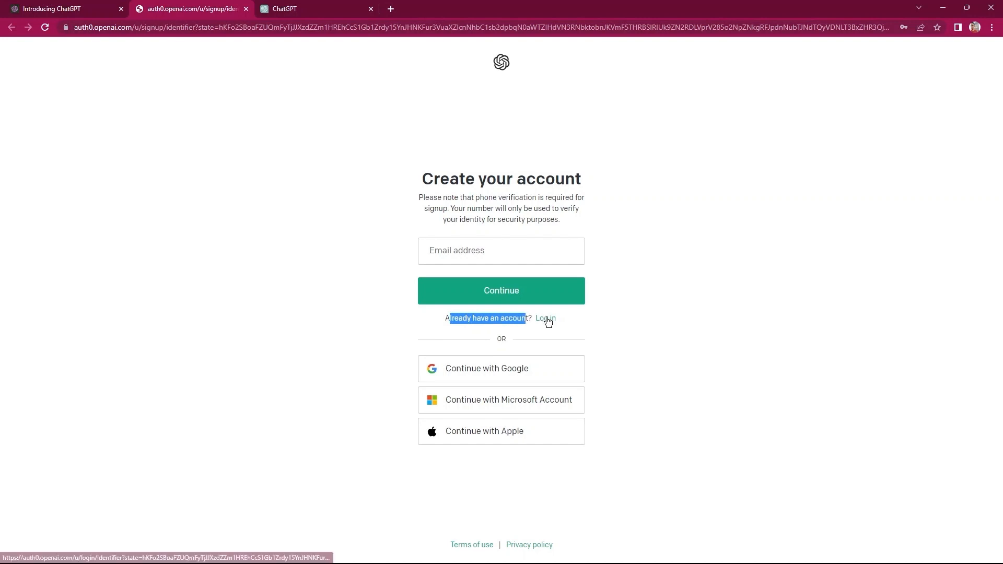
mouse_move(445, 375)
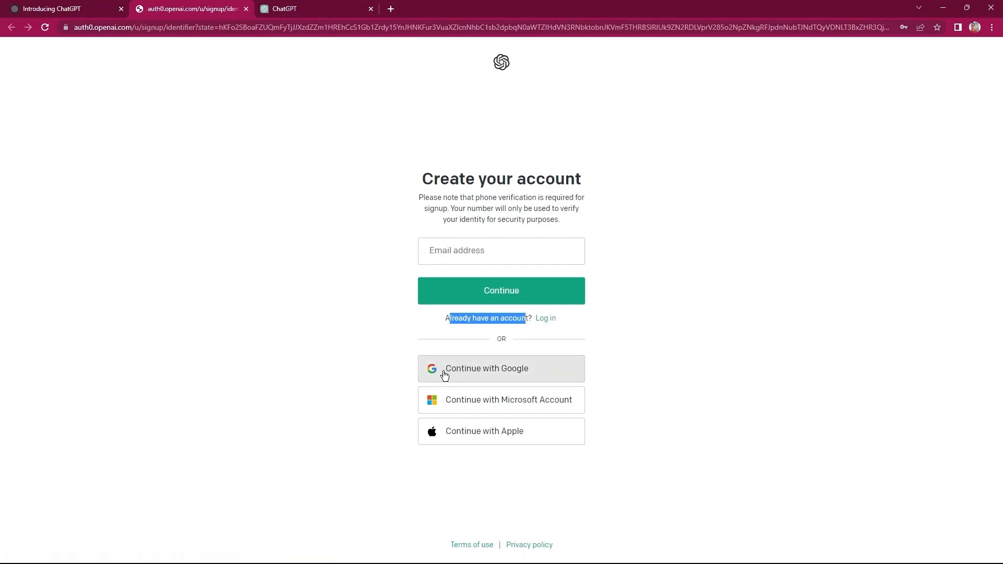
mouse_move(518, 379)
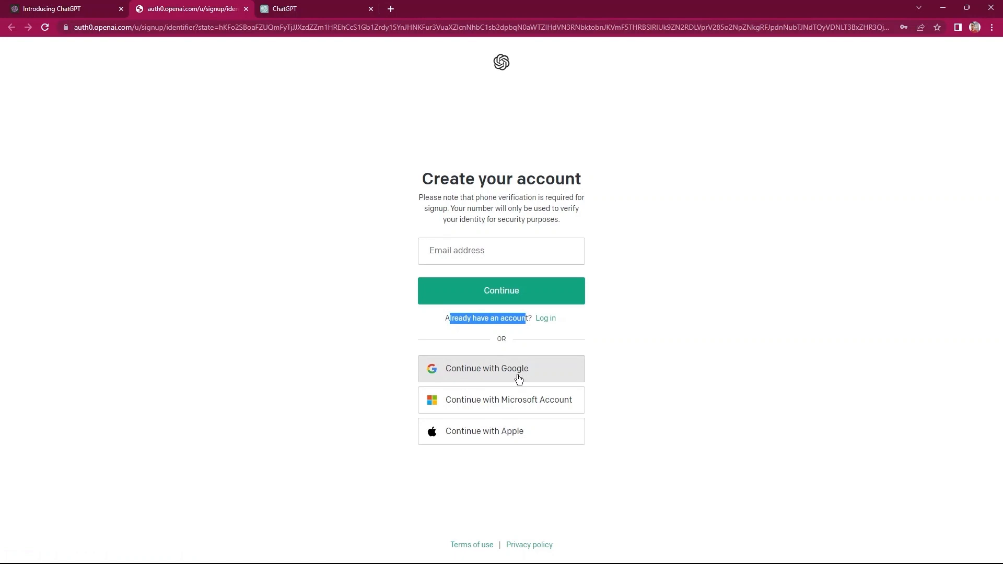
mouse_move(484, 406)
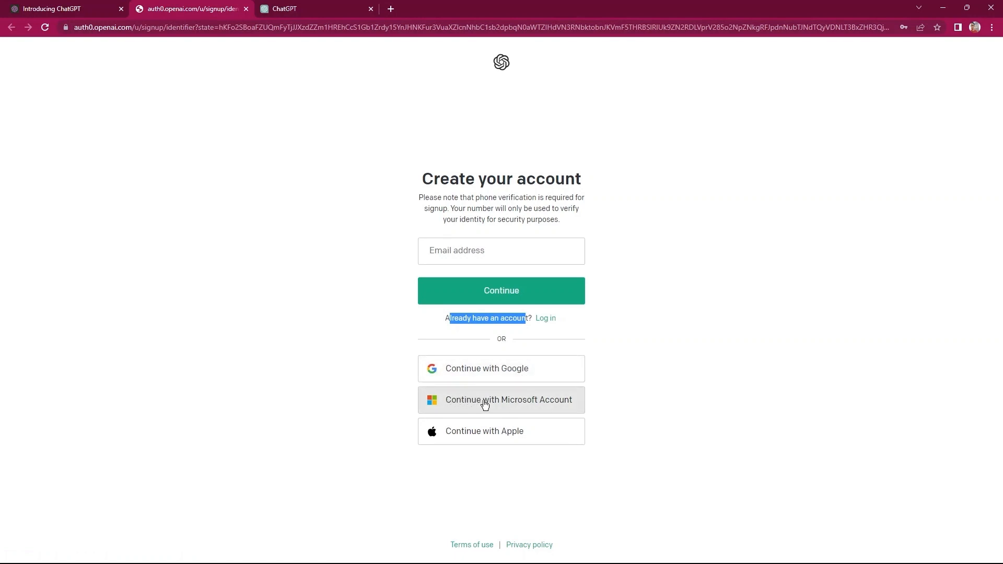
mouse_move(541, 415)
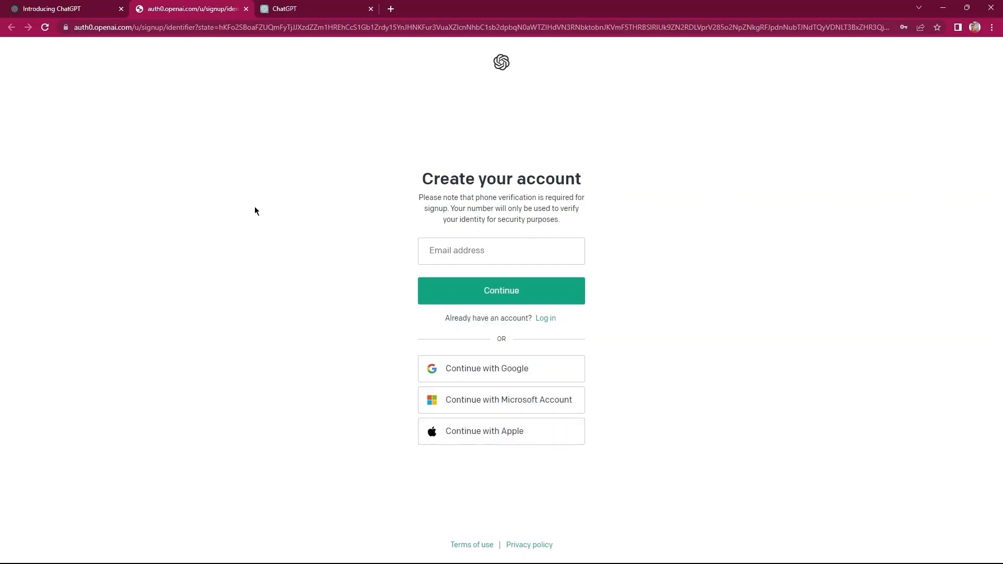
- Switch to the signed-in ChatGPT chat home page with an empty conversation
left_click(289, 8)
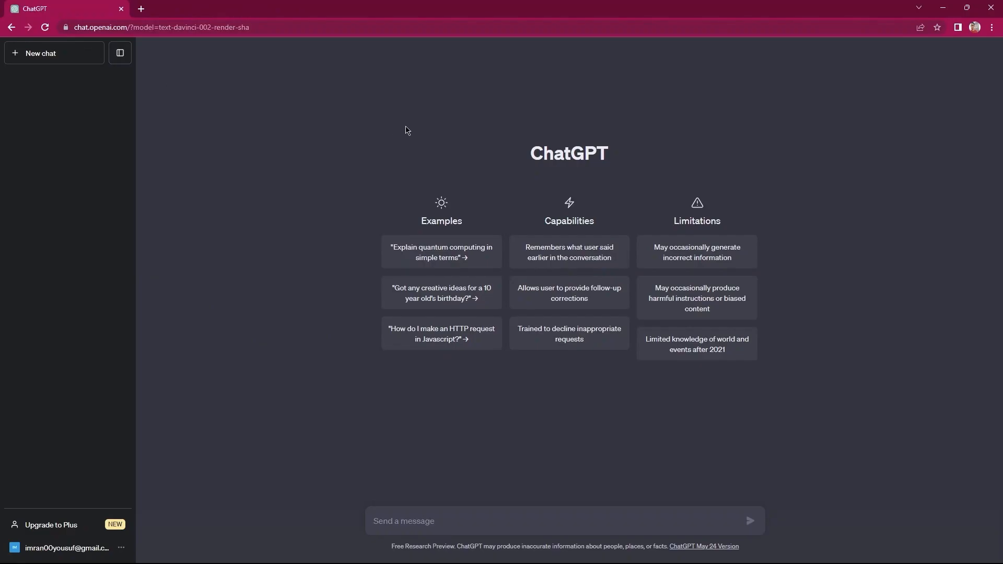
mouse_move(419, 262)
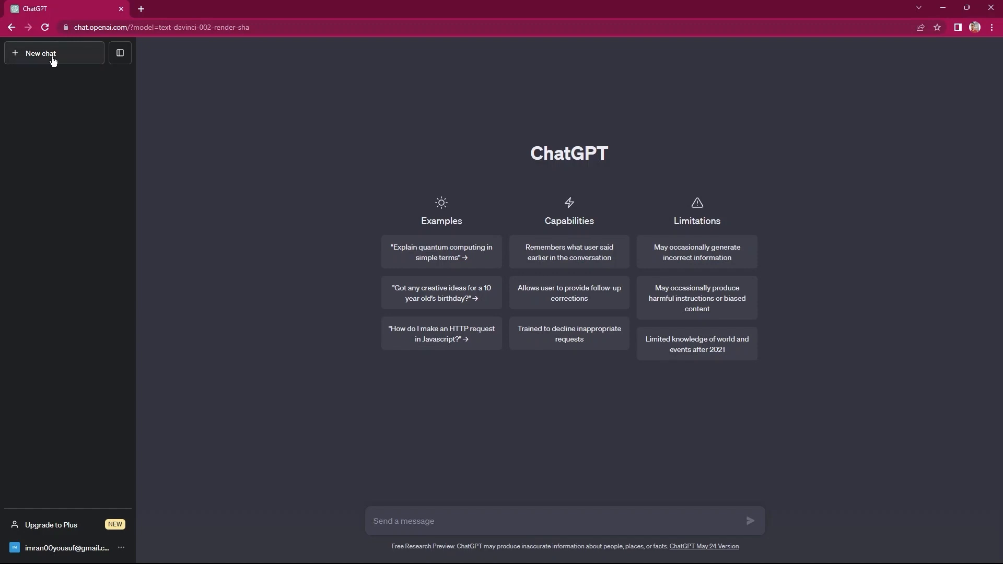
mouse_move(117, 59)
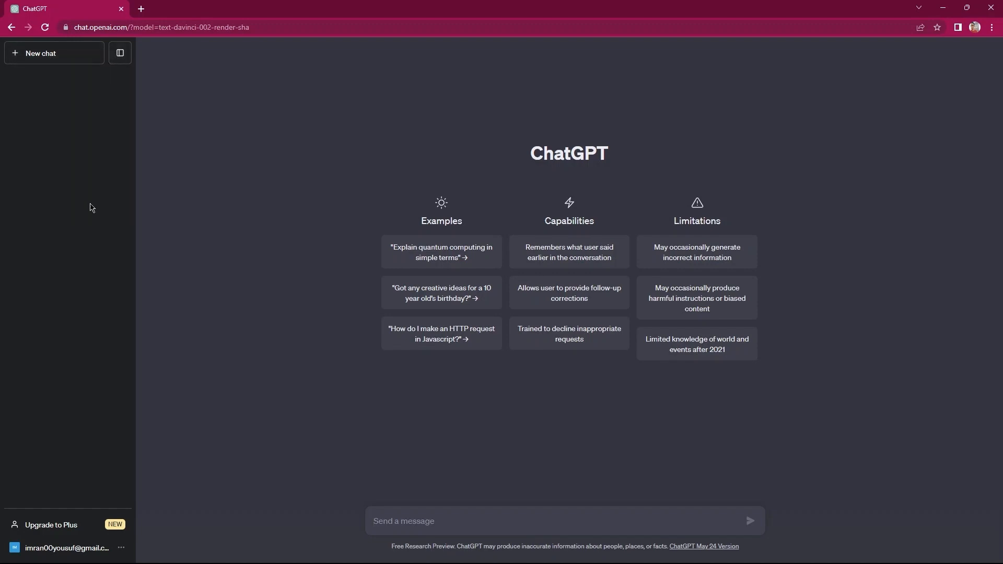
mouse_move(43, 524)
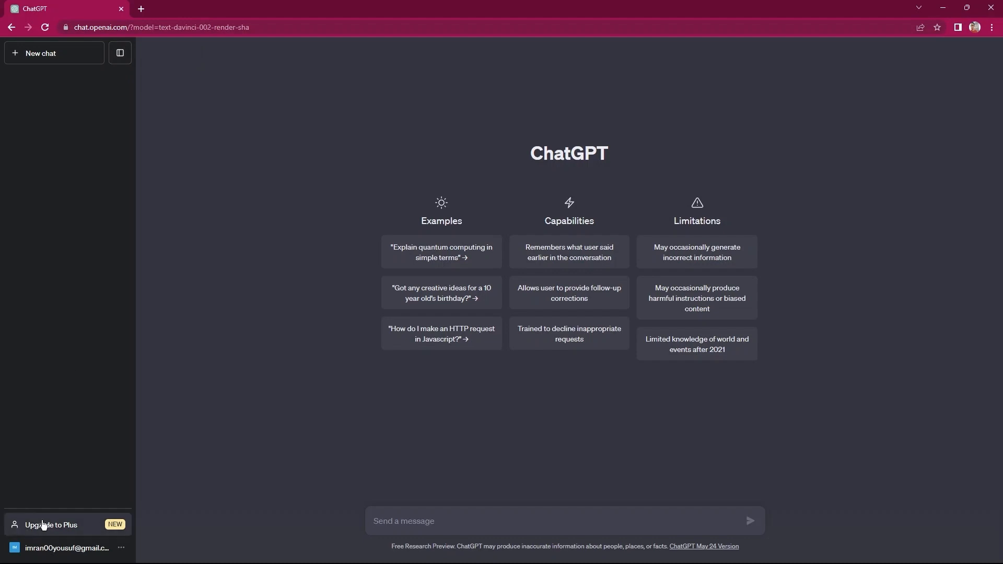
- Show the Your plan dialog and highlight the Free plan features, ChatGPT Plus name, $20/mo price and Plus features
left_click(50, 525)
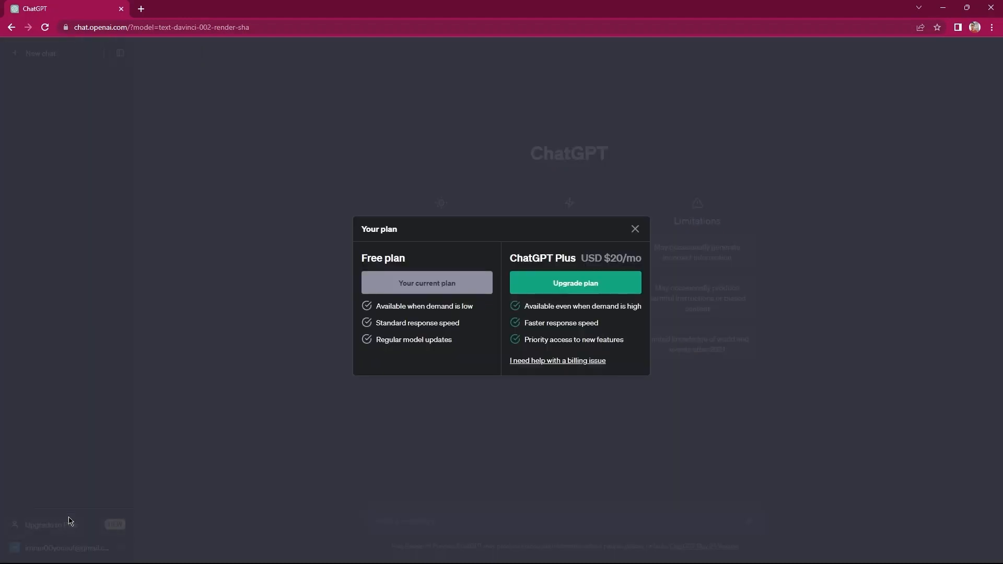
double_click(371, 258)
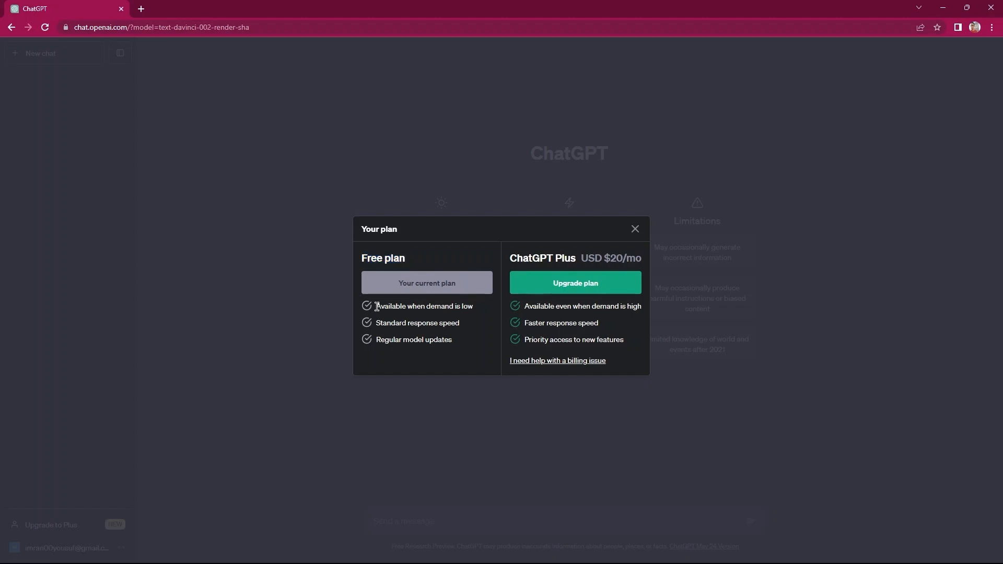
left_click_drag(376, 306, 460, 346)
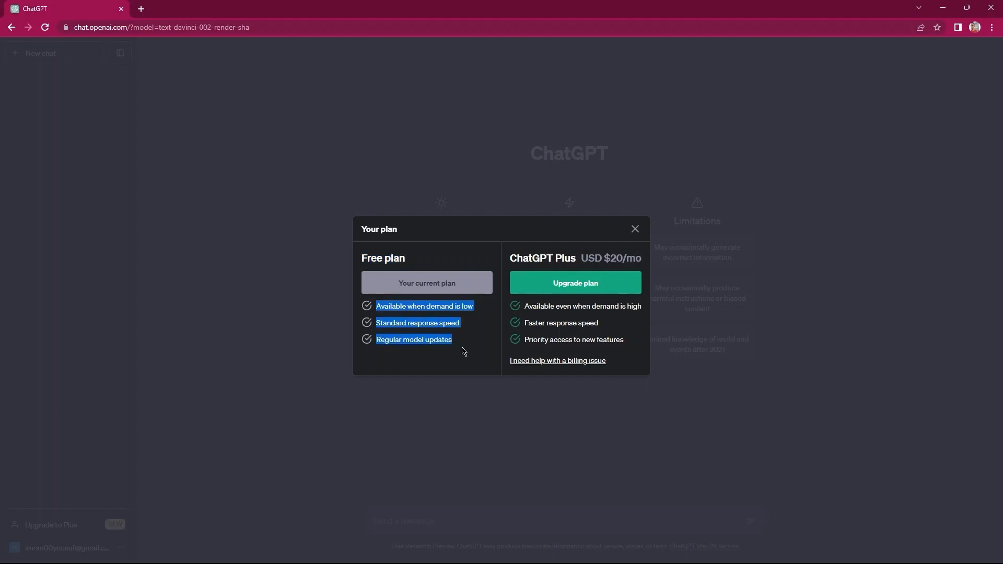
mouse_move(494, 311)
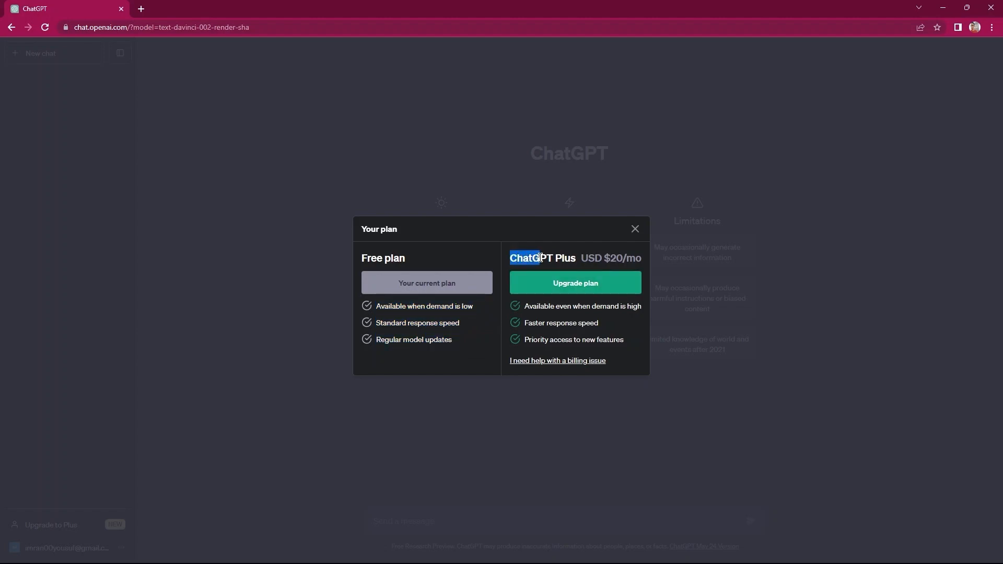
left_click_drag(540, 258, 573, 261)
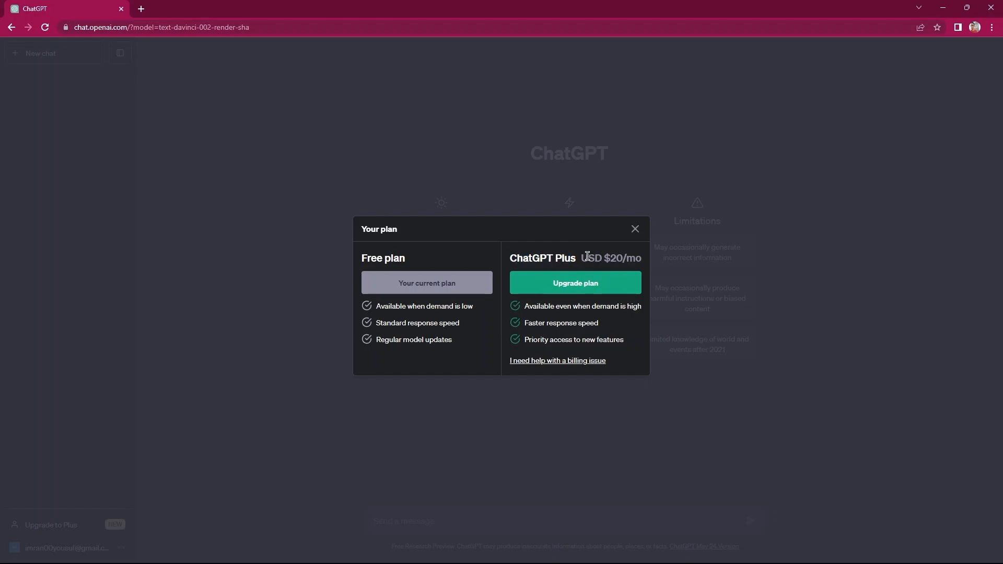
left_click_drag(580, 258, 630, 258)
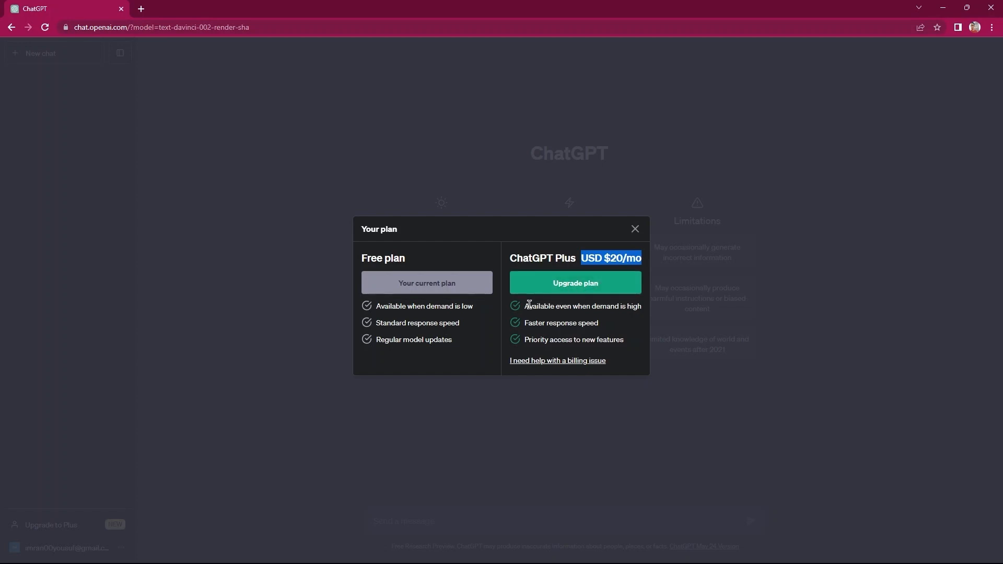
left_click_drag(526, 306, 573, 338)
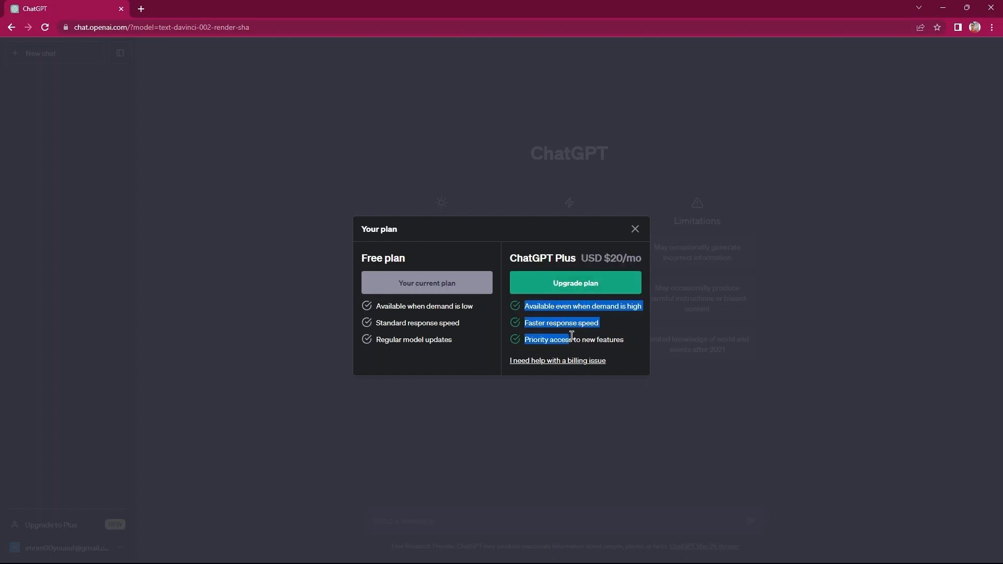
left_click_drag(571, 335, 626, 339)
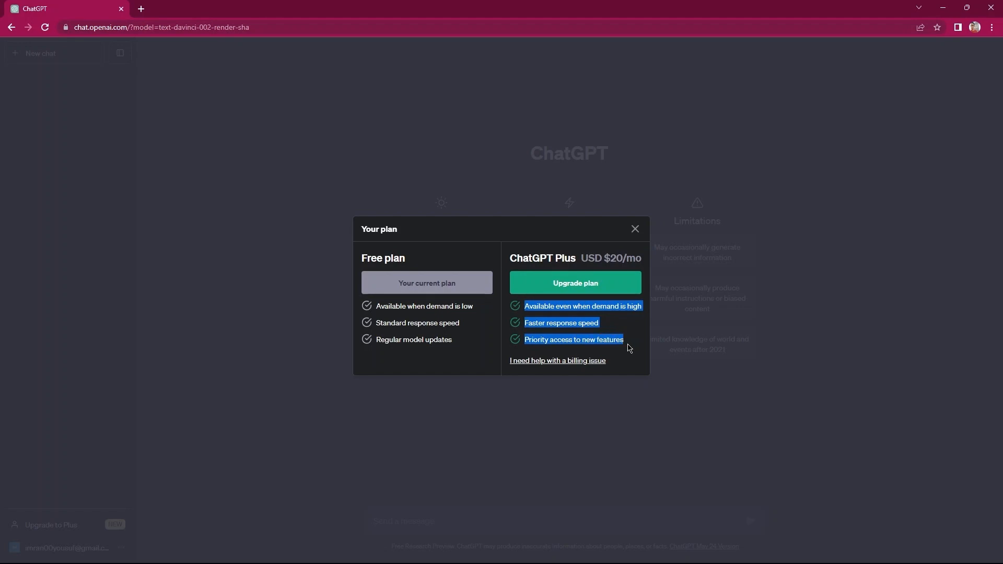
mouse_move(601, 303)
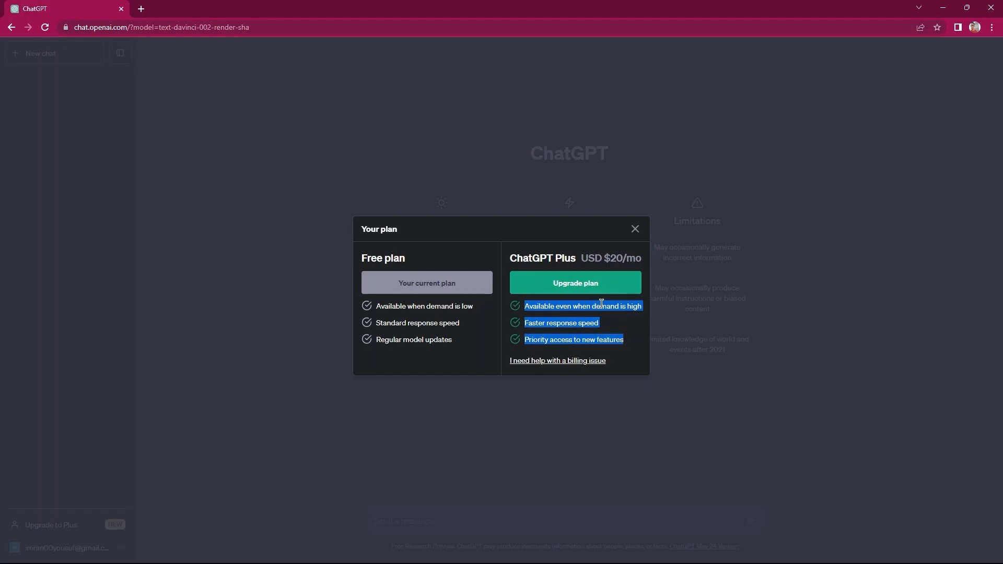
- Close the plan dialog and send 'Generate 5 titles for a cat training book'
left_click(635, 227)
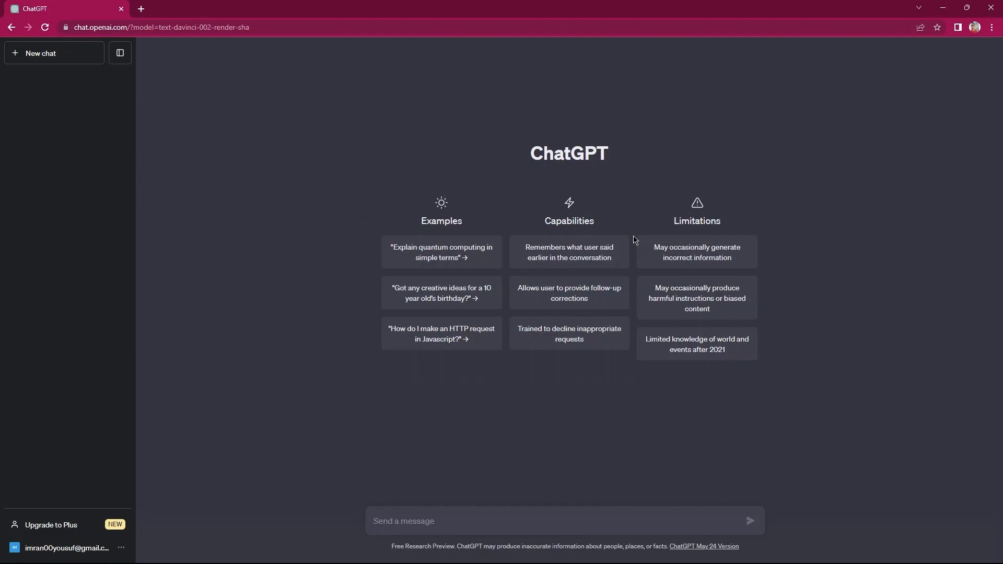
mouse_move(412, 508)
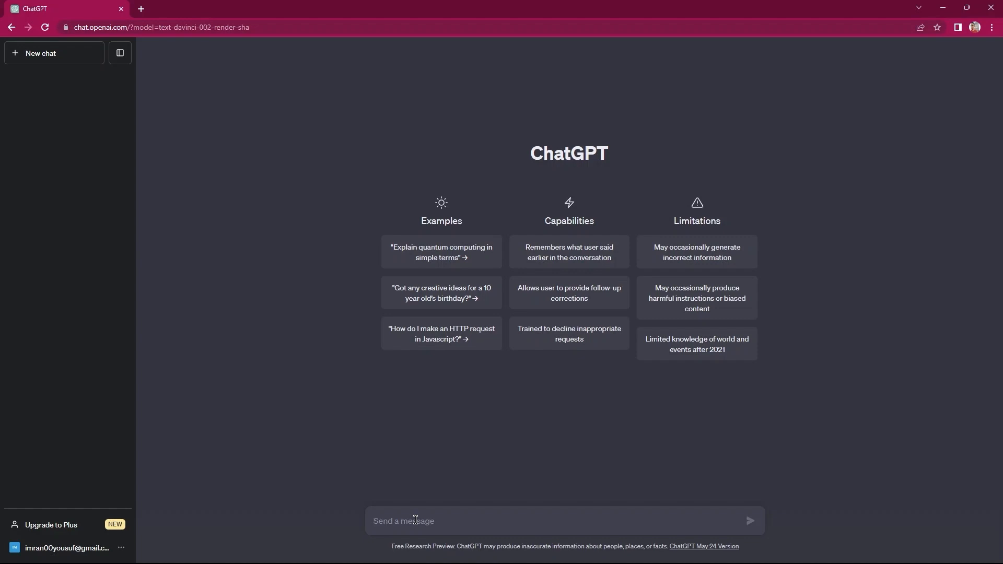
type("Gener")
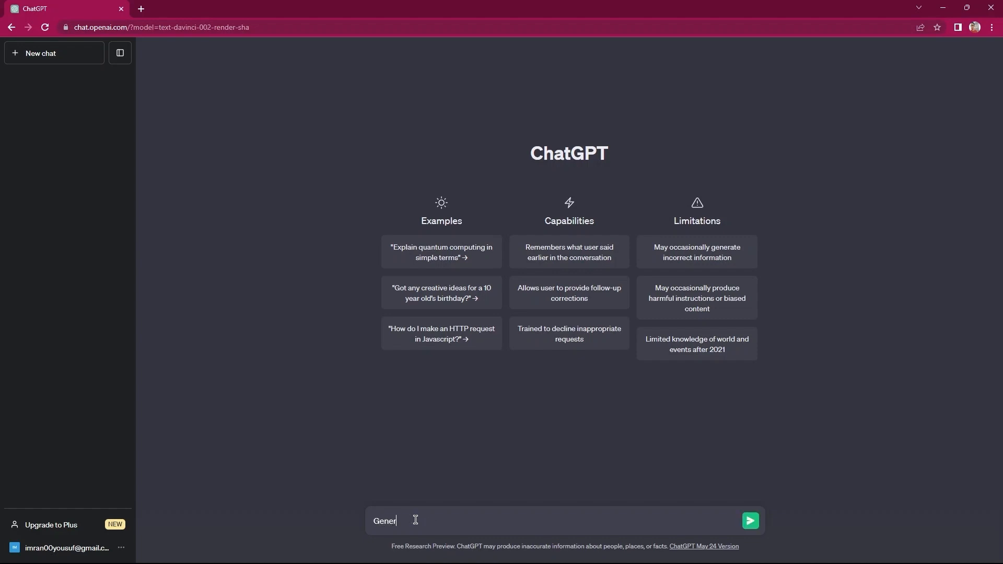
type("ate 5 titles")
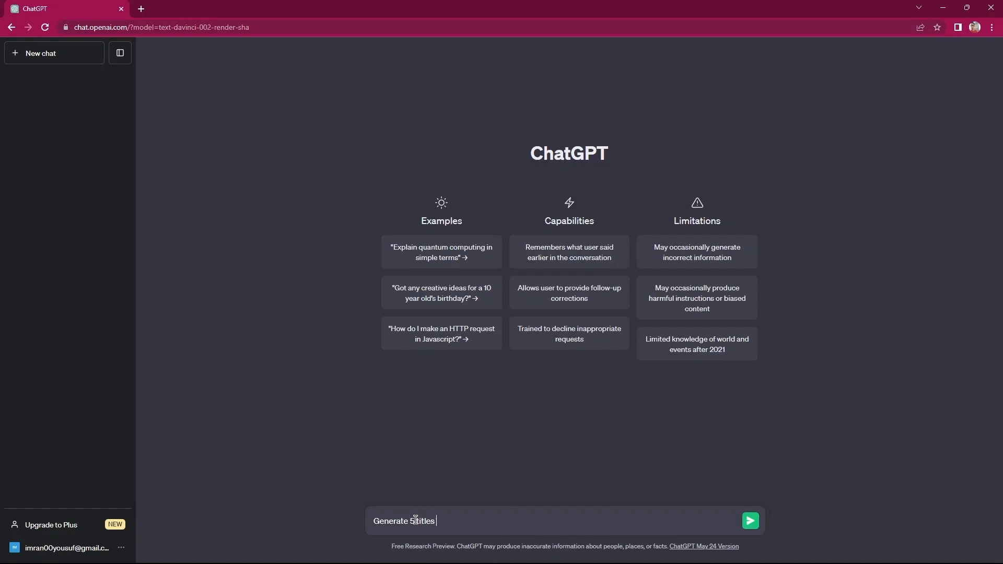
type("for a")
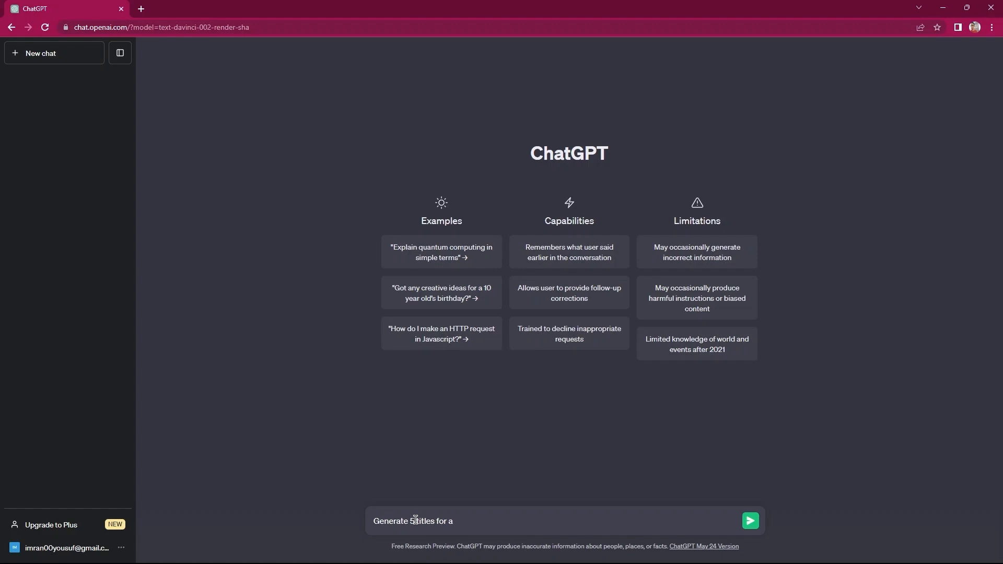
type("cat tra")
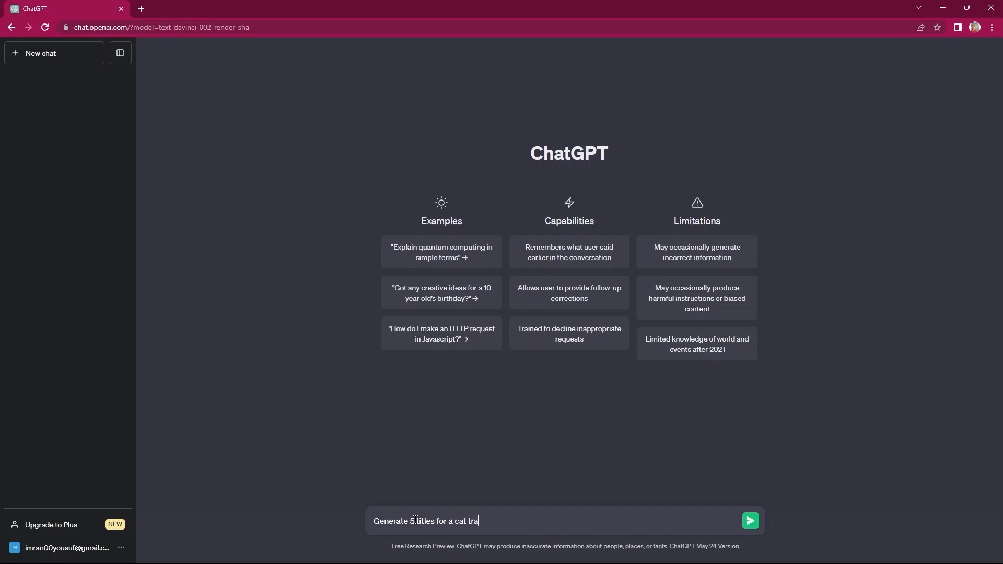
type("ining book")
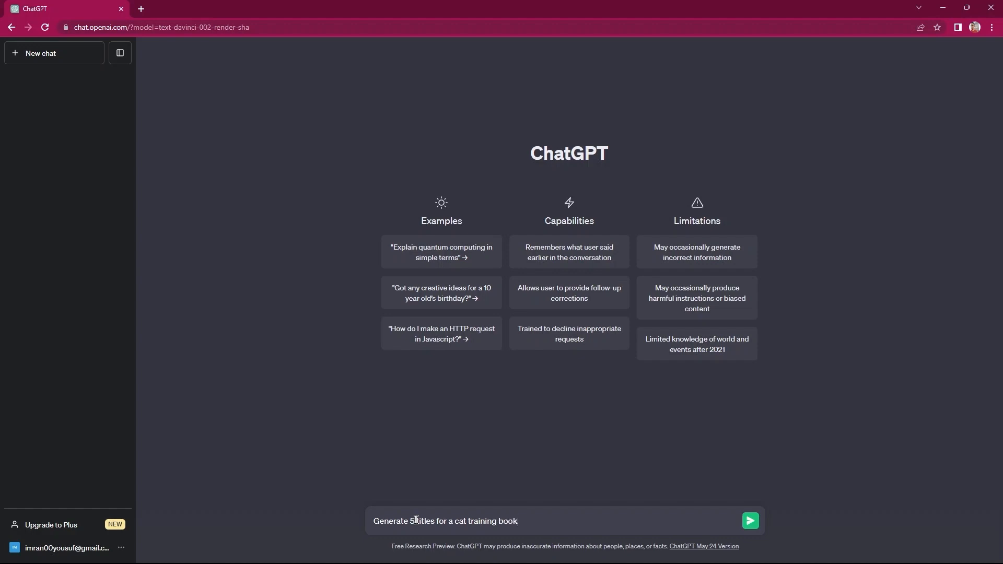
mouse_move(750, 520)
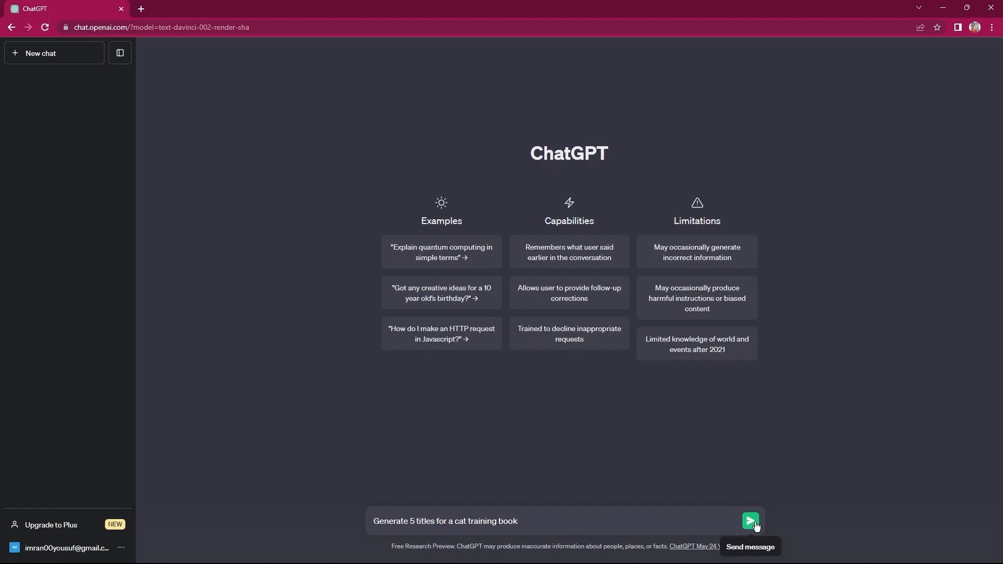
left_click(750, 520)
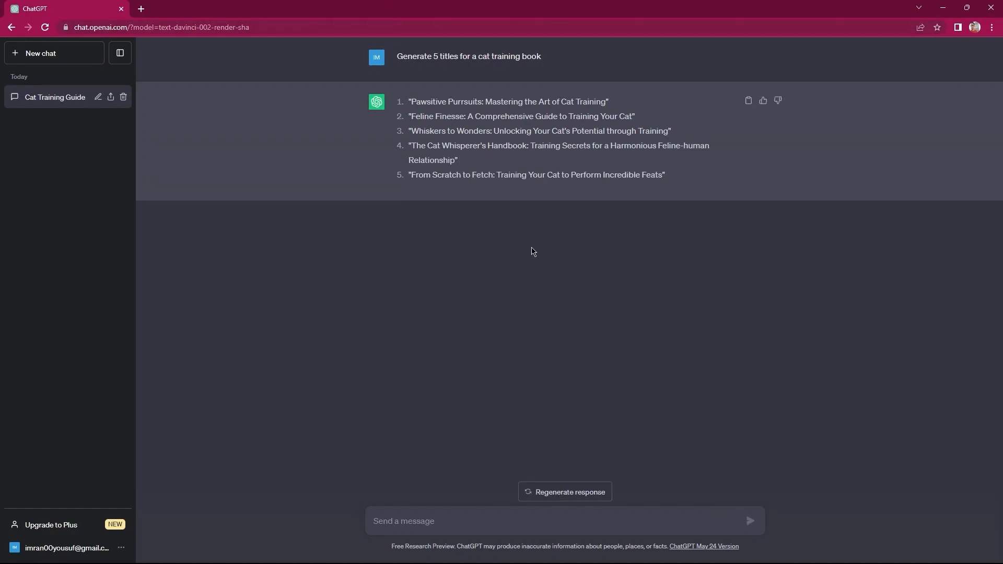
mouse_move(565, 493)
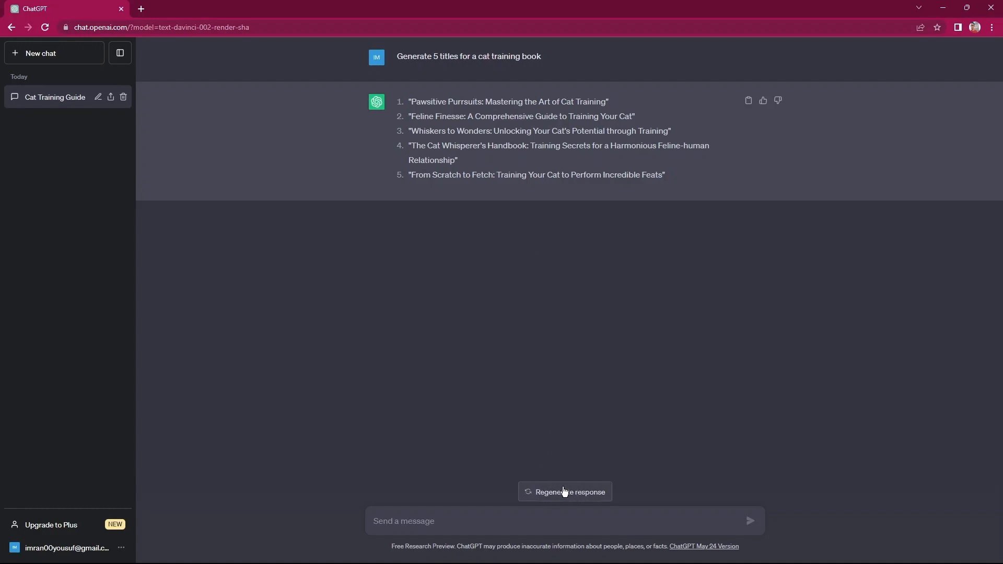
mouse_move(399, 517)
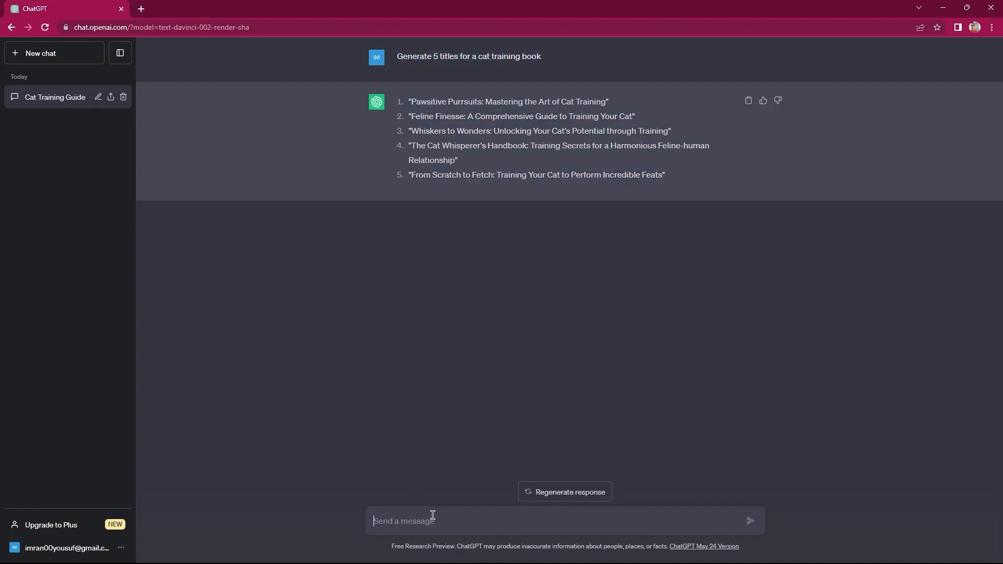
- Send 'Generate 5 more' and select the third new title, 'Beyond the Meow', to copy
type("Generate 5")
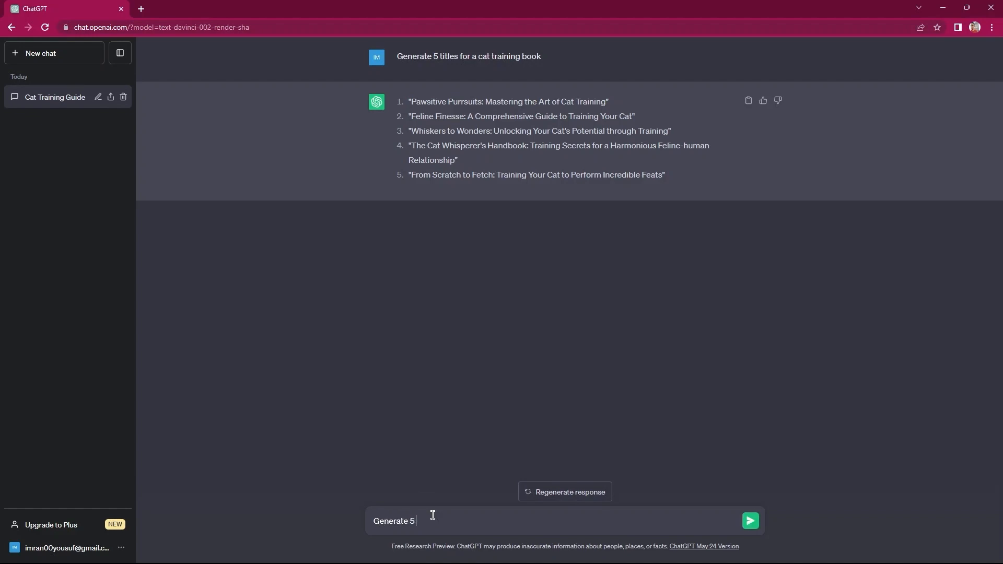
left_click(750, 520)
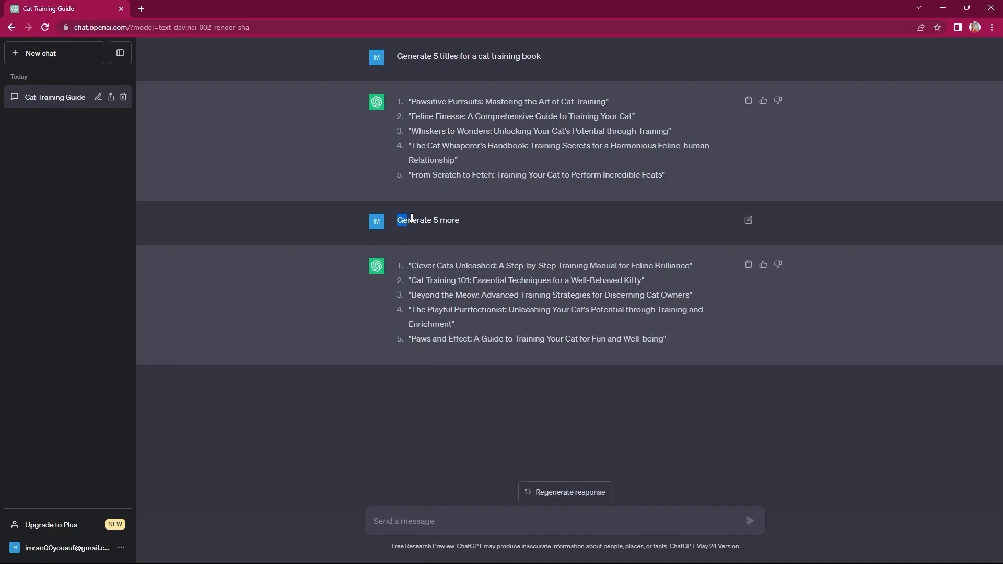
triple_click(428, 219)
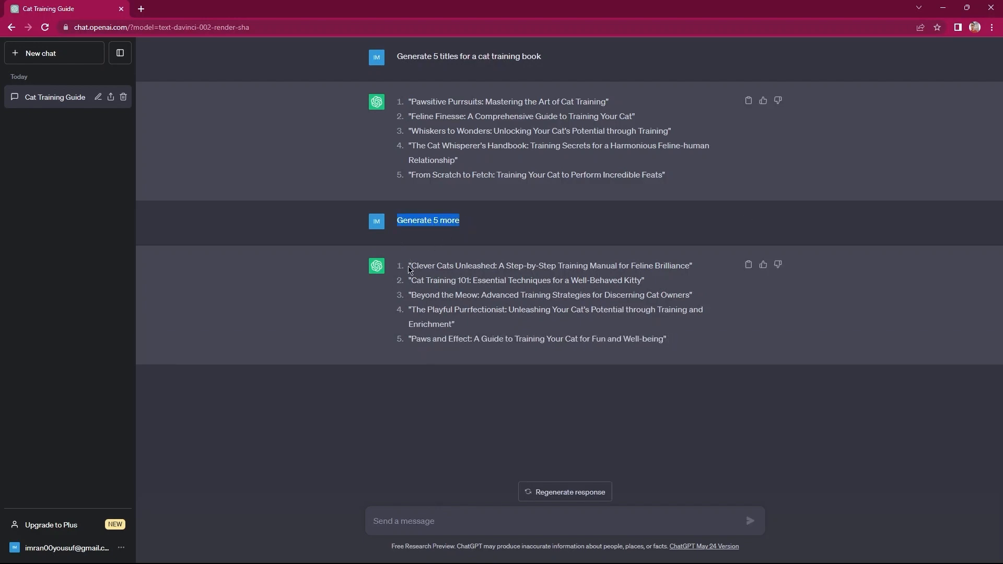
left_click_drag(408, 266, 654, 352)
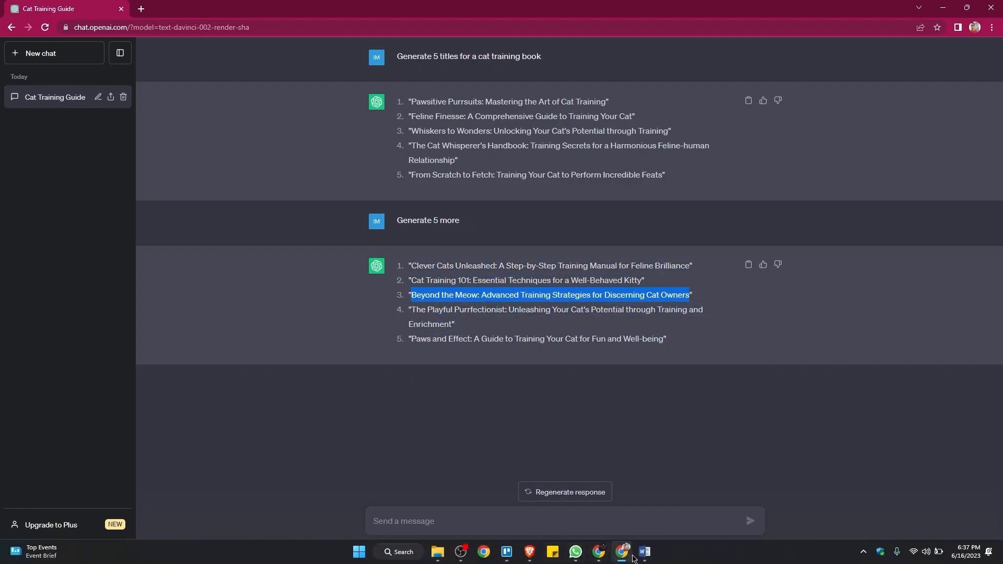
- Paste the 'Beyond the Meow' title into the Word document and enlarge it to 28-point
left_click(646, 551)
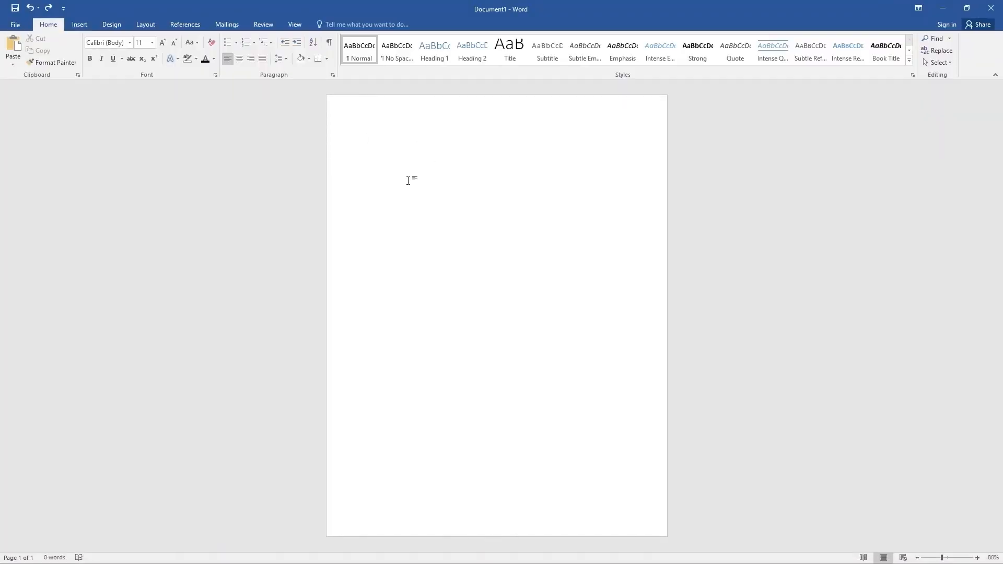
mouse_move(410, 155)
type("Beyond the Meow: Advanced Training Strategies for Discerning Cat Owners")
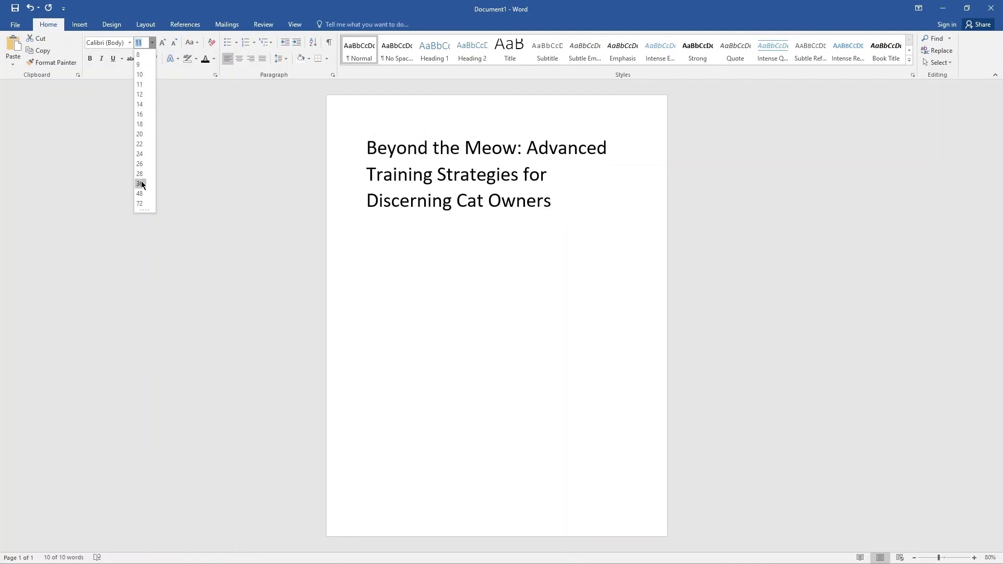
left_click(139, 68)
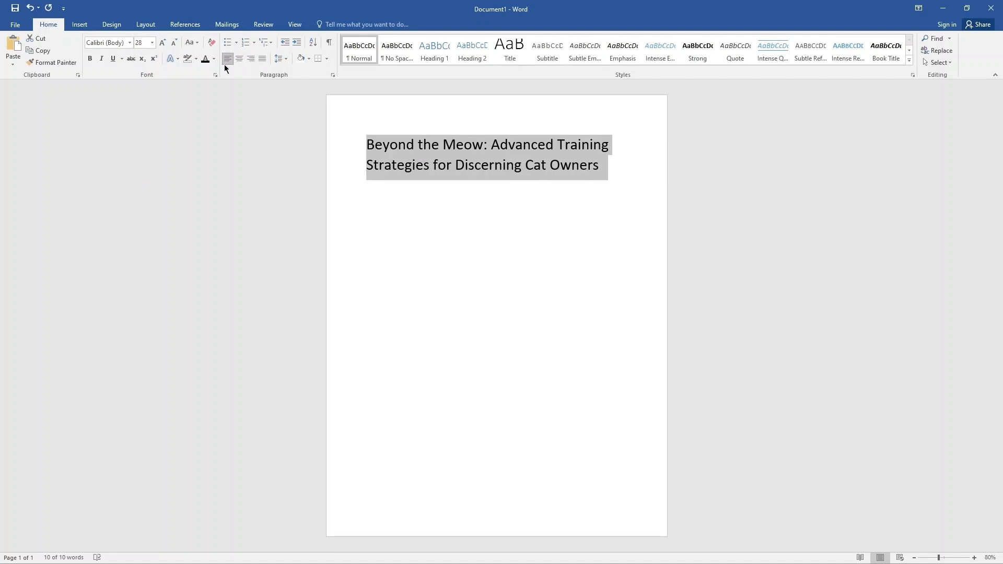
left_click(89, 59)
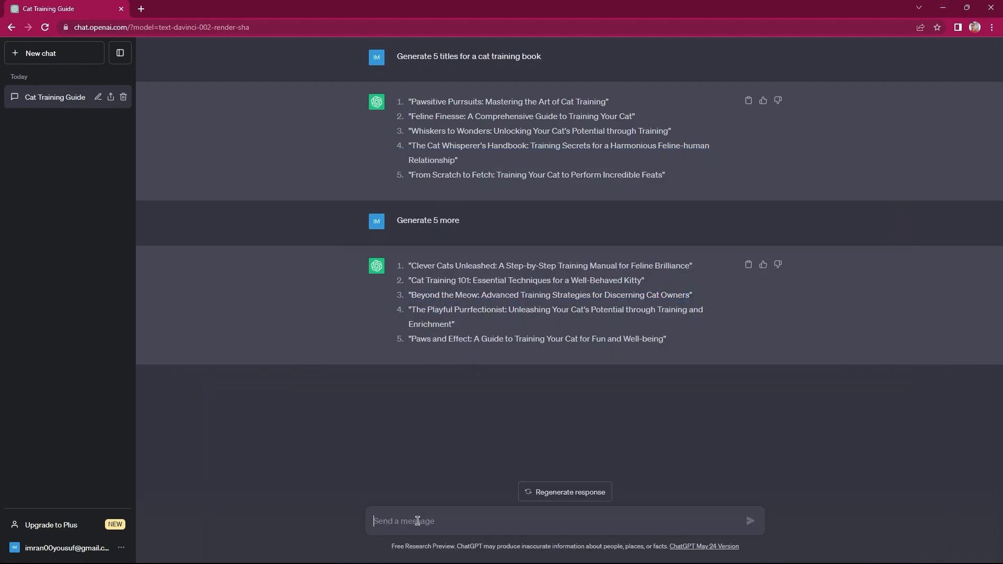
- Send 'Shorten This title :' with the quoted 'Beyond the Meow' title to ChatGPT
type("Shorten")
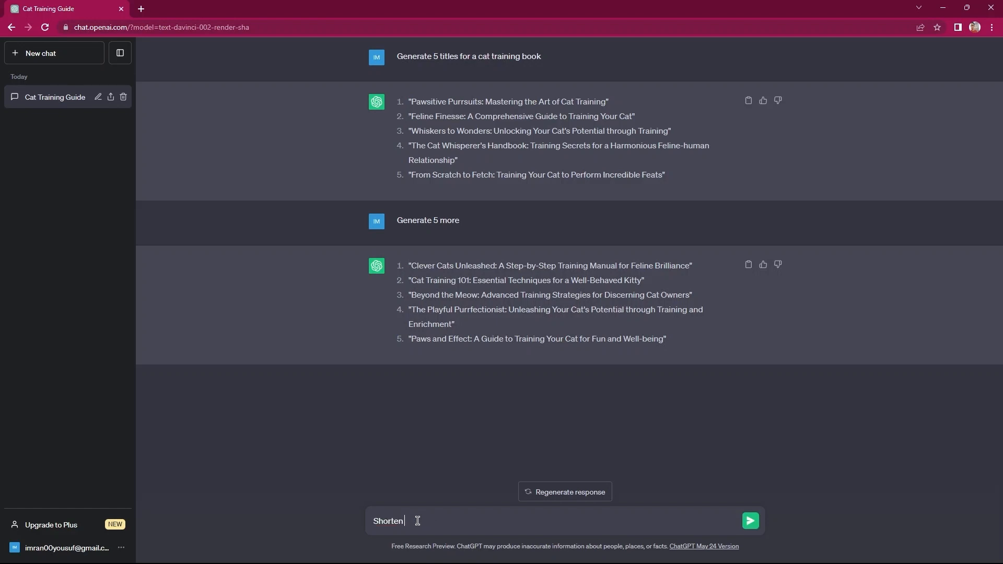
type("This title :")
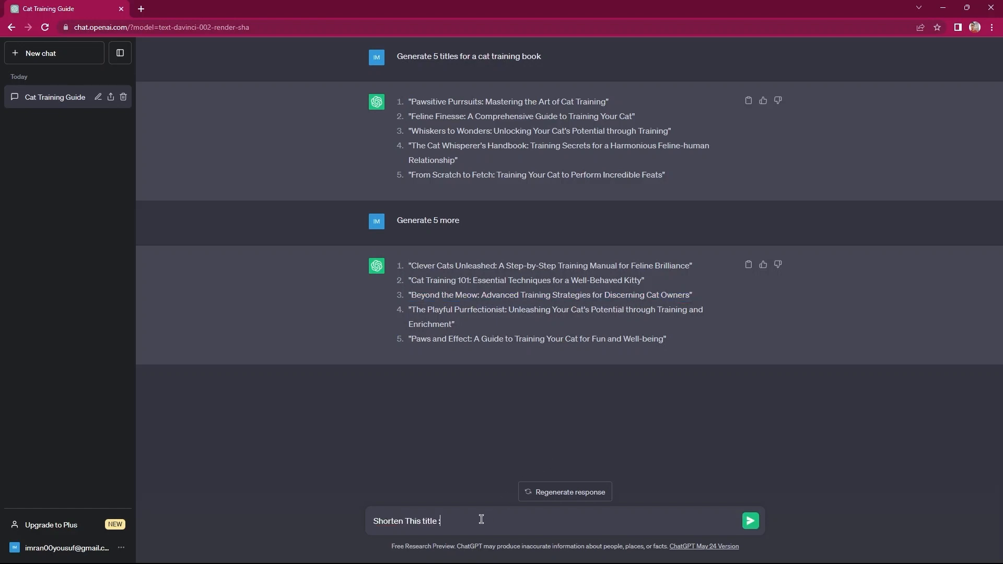
type("\"Beyond the Meow: Advanced Training Strategies for Discerning Cat Owners\"")
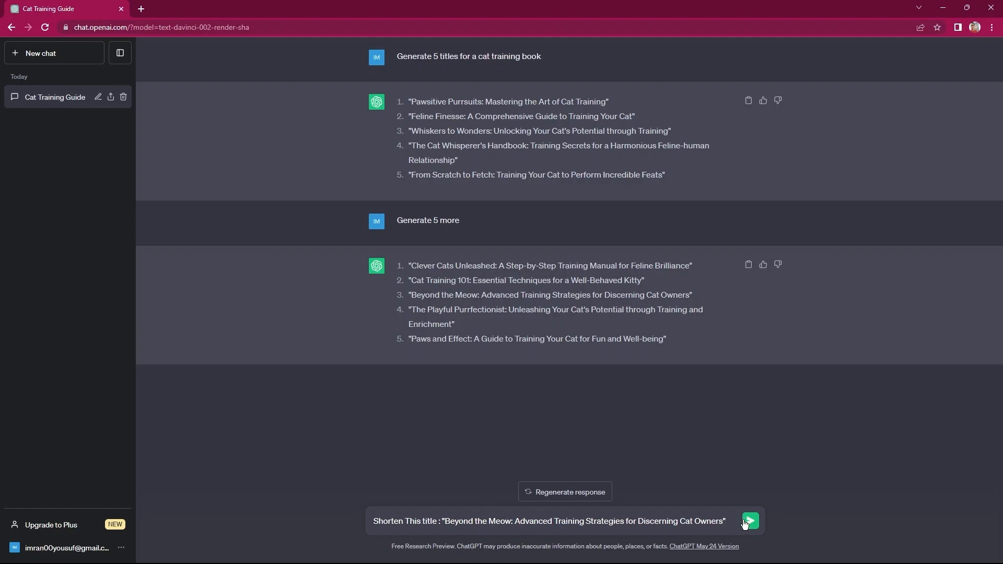
left_click(754, 520)
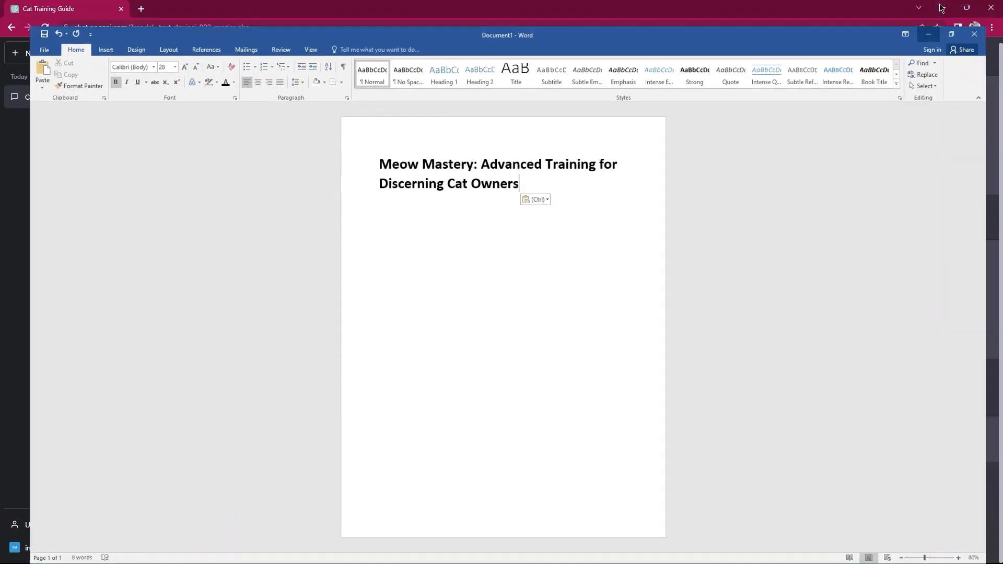
- With the bold 'Meow Mastery' title in Word, return to the ChatGPT conversation
left_click(68, 8)
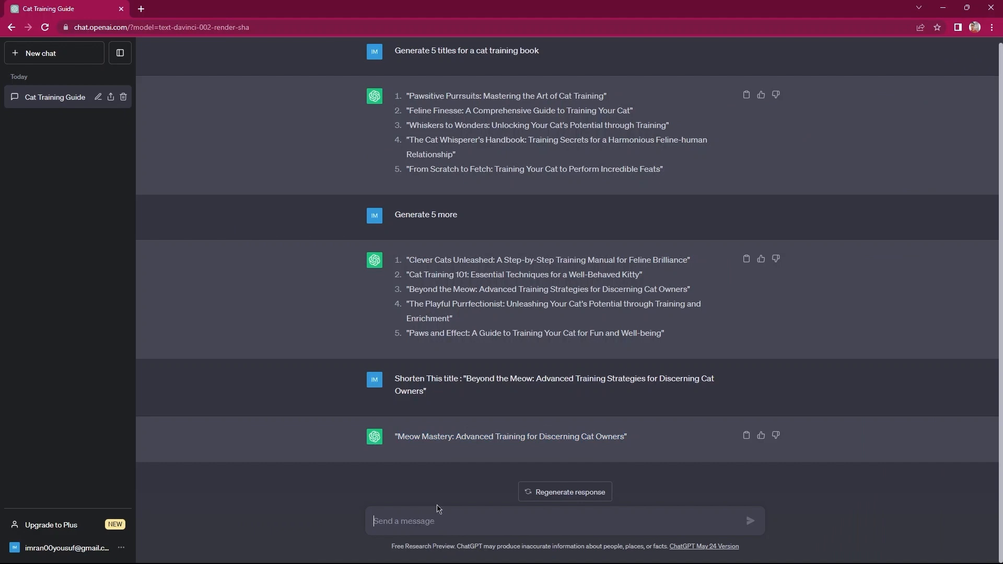
mouse_move(409, 470)
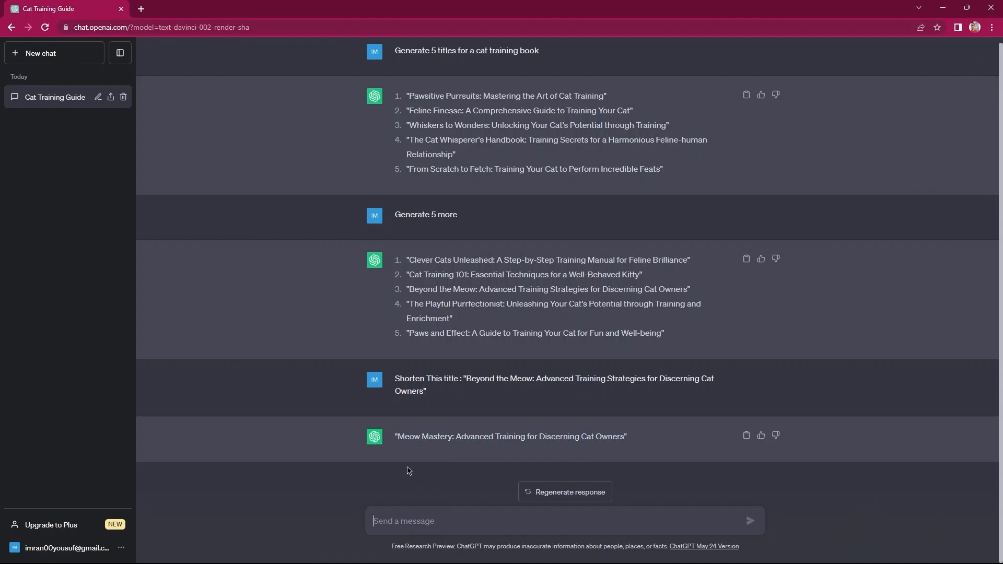
- Send 'Generate 10 chapters for "Meow Mastery..."', regenerate twice and select the third chapter list to copy
type("Generate 10 chapters for \"Meow Mastery: Advanced Training for Discerning Cat Owners")
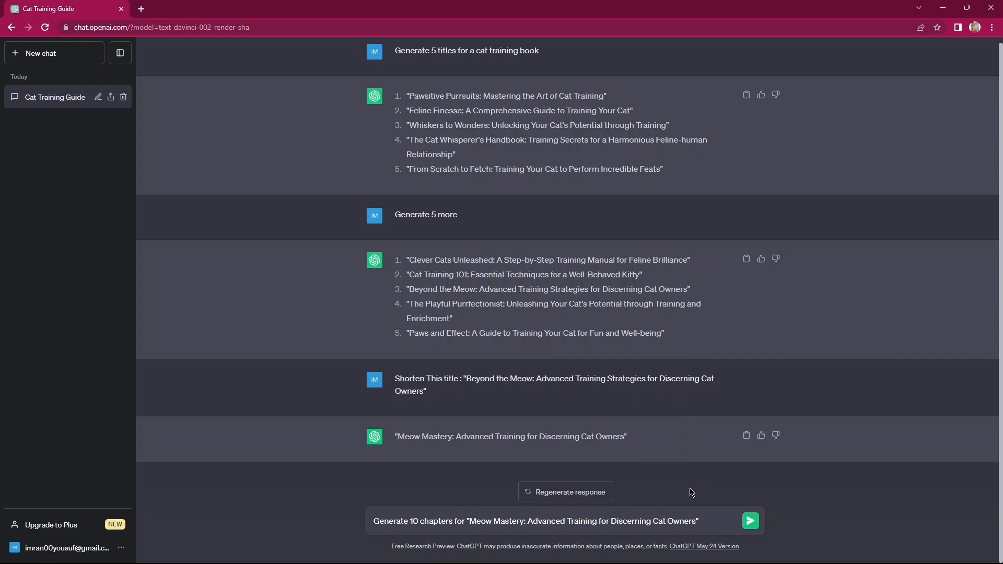
mouse_move(749, 520)
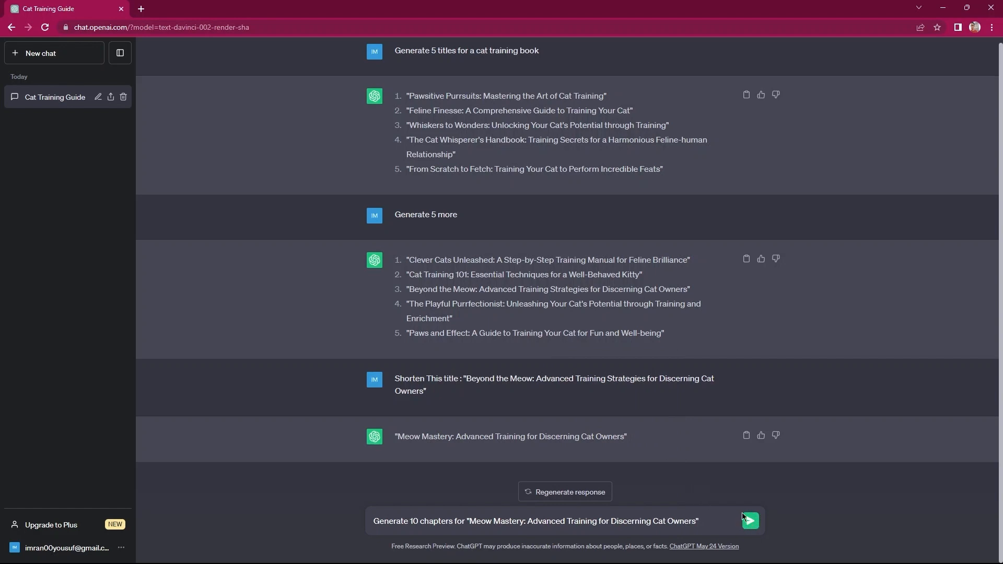
left_click(750, 521)
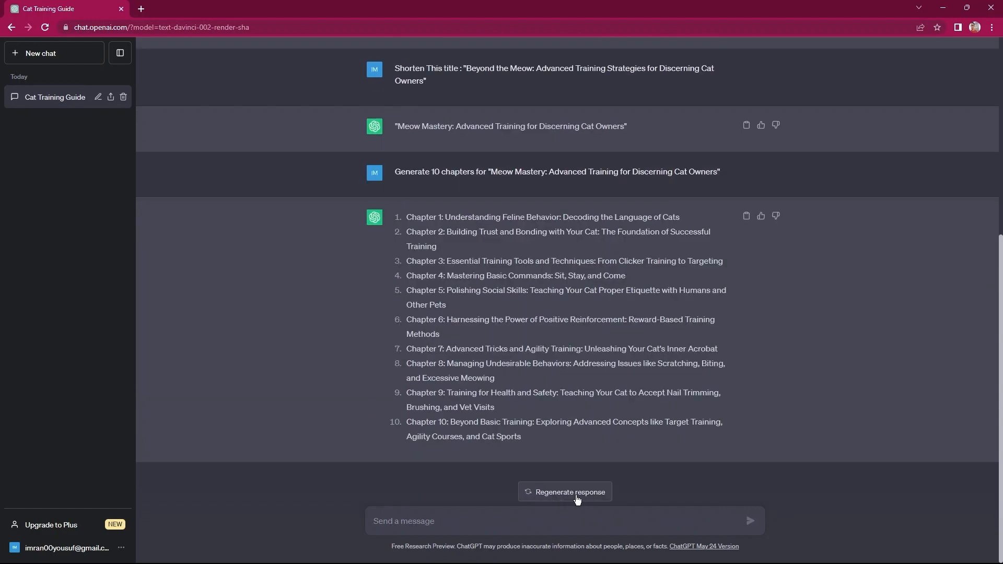
left_click(565, 491)
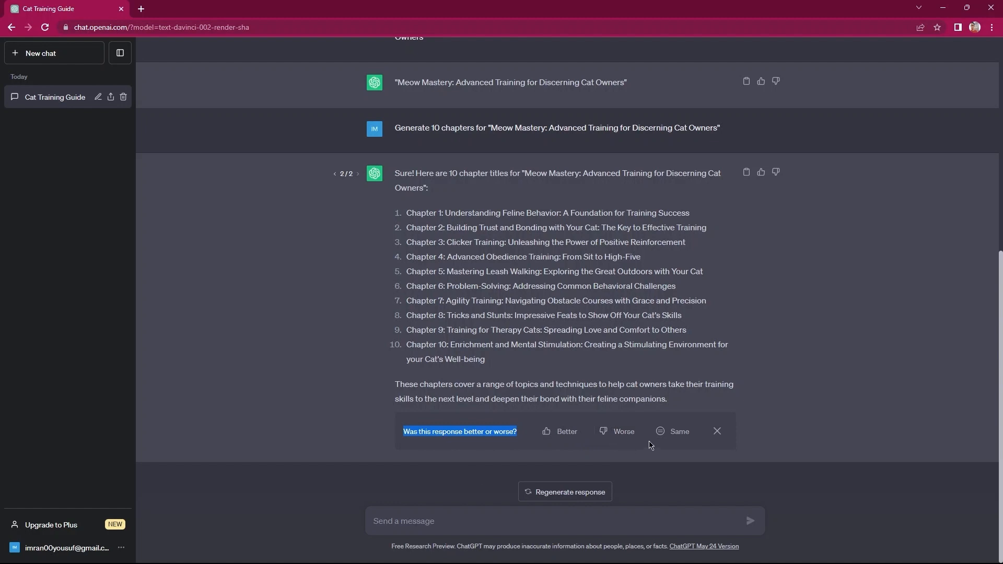
mouse_move(525, 493)
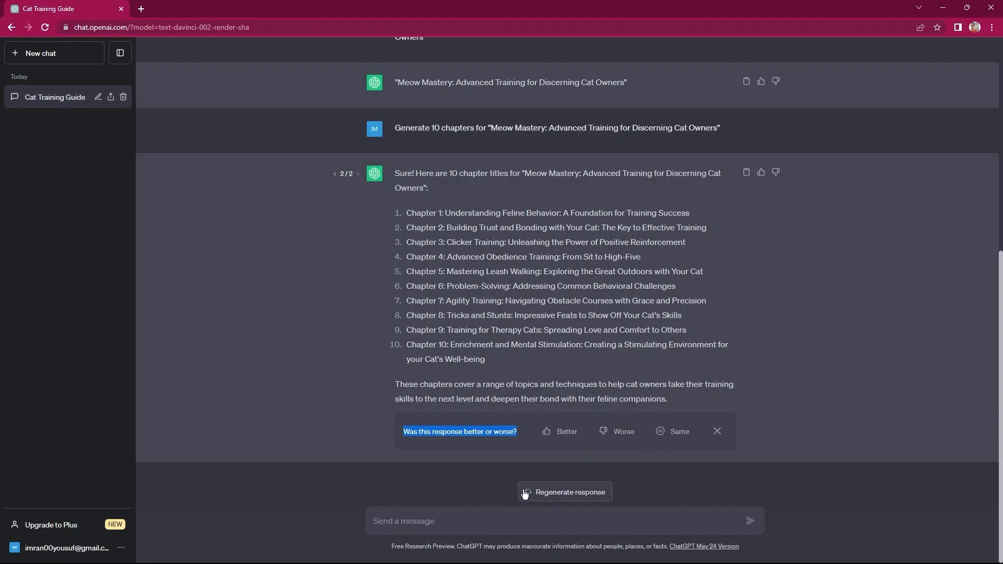
left_click(564, 491)
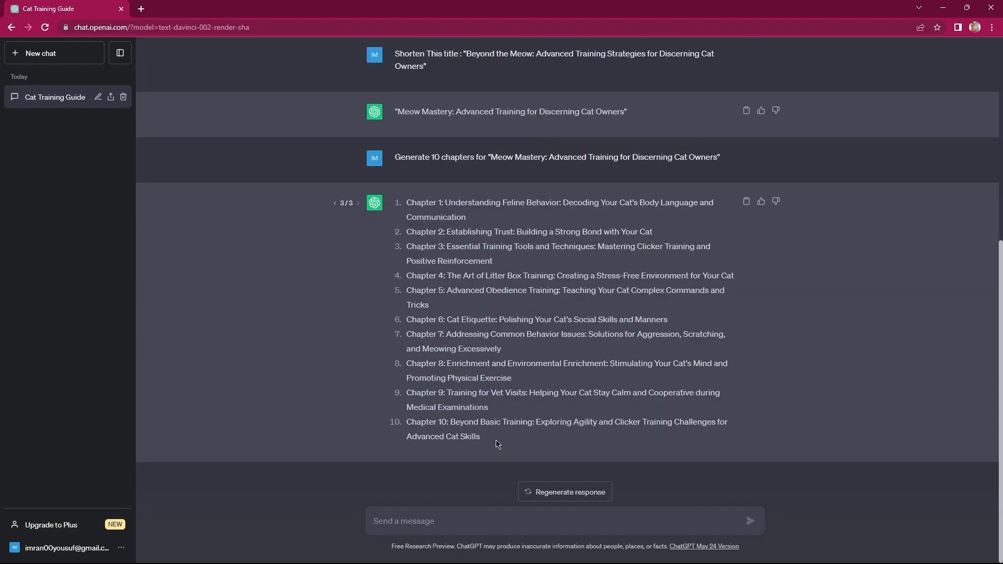
left_click_drag(407, 289, 479, 437)
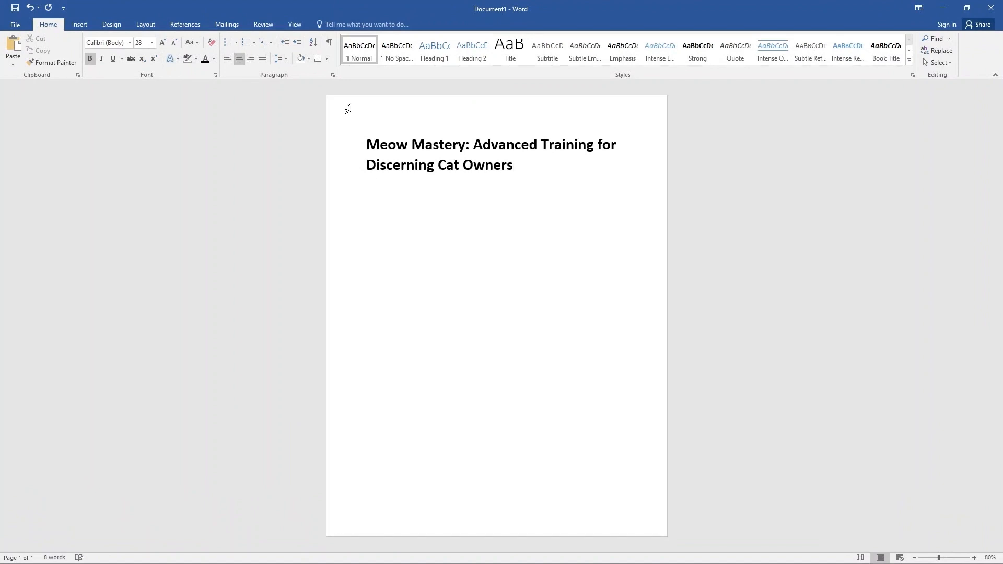
- Add a centred underlined 'Chapters' heading and paste the ten chapter titles beneath at 16-point
type("Chapters")
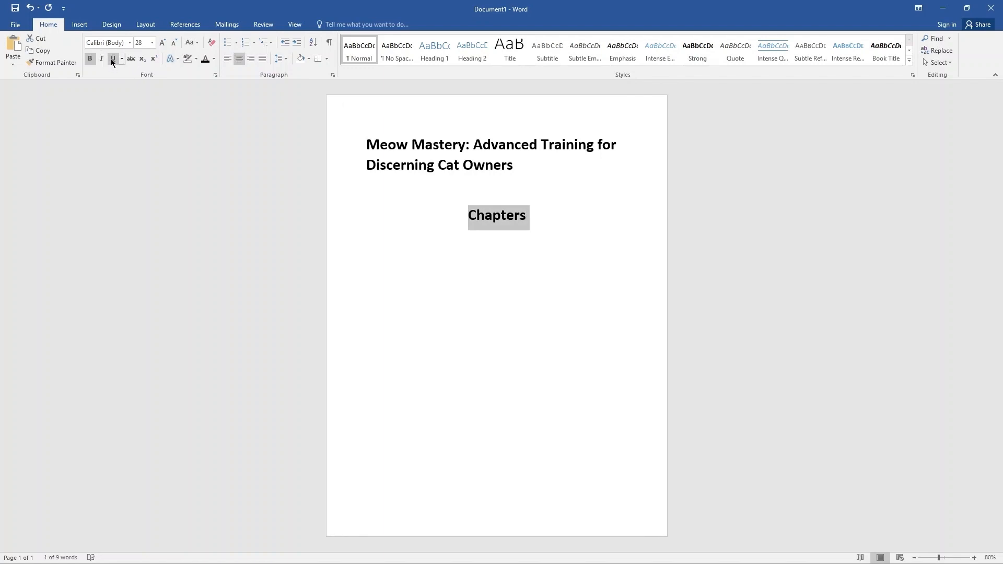
key("ctrl+v")
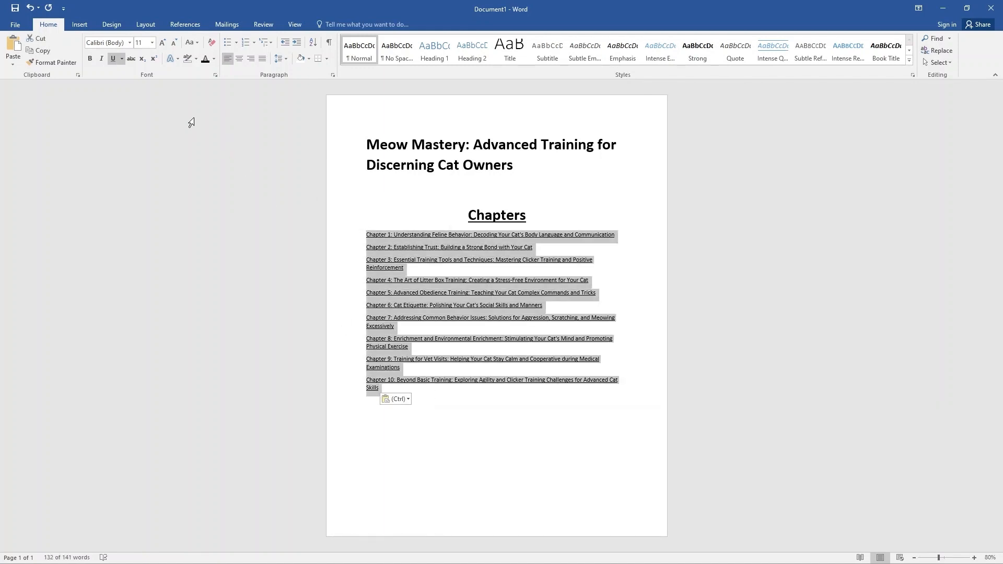
left_click(150, 43)
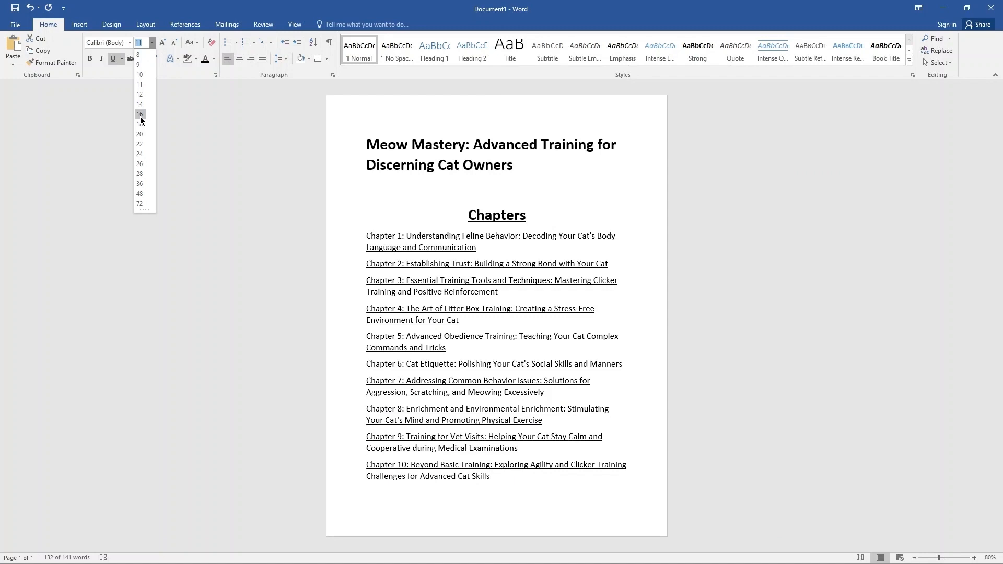
left_click(139, 114)
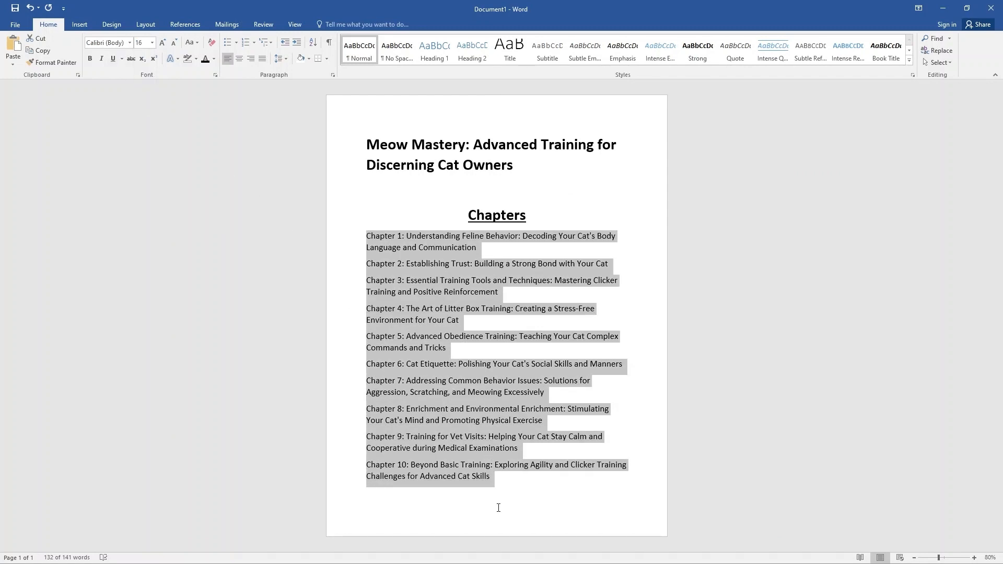
left_click(621, 551)
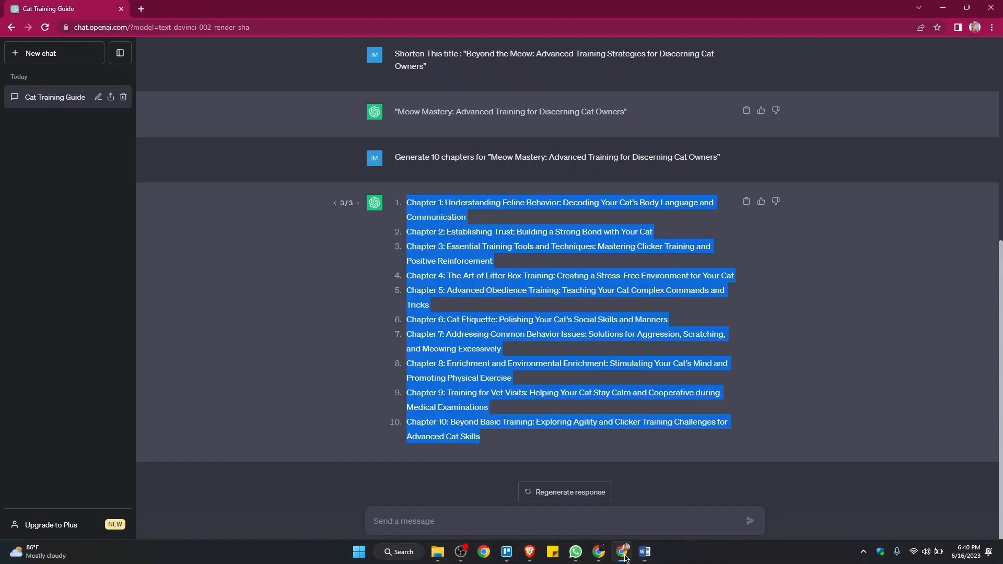
mouse_move(590, 514)
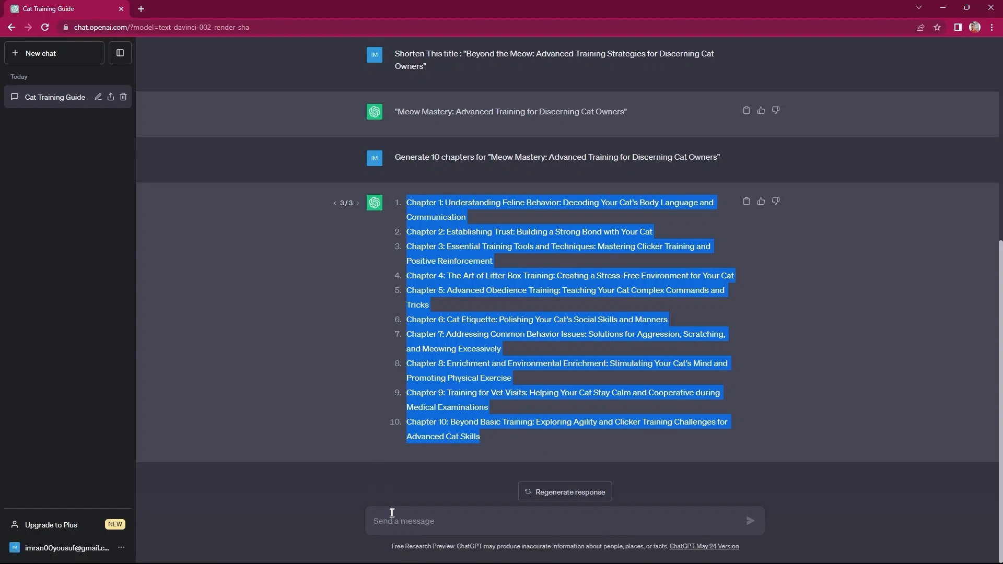
- Send ChatGPT a 'Write a...' request with the pasted Chapter 1 title for a longer, friendly chapter
left_click(470, 517)
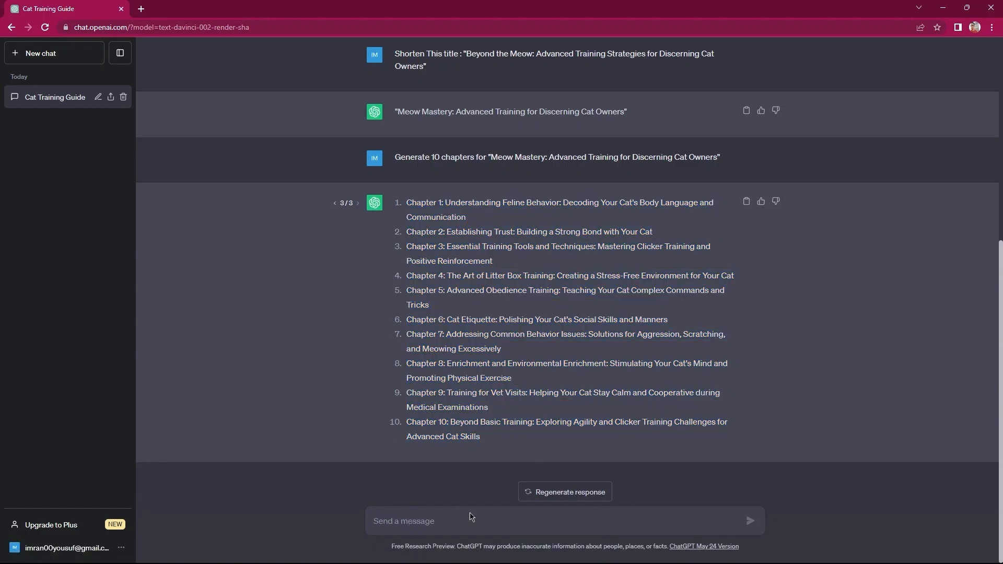
type("Write a longer and detailed chapter in a friendlt tone on")
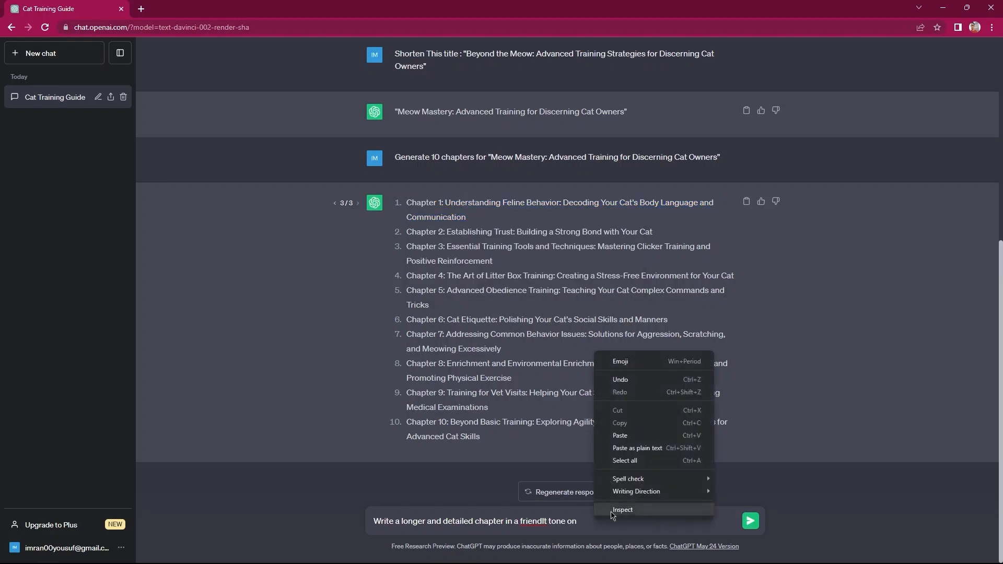
mouse_move(627, 437)
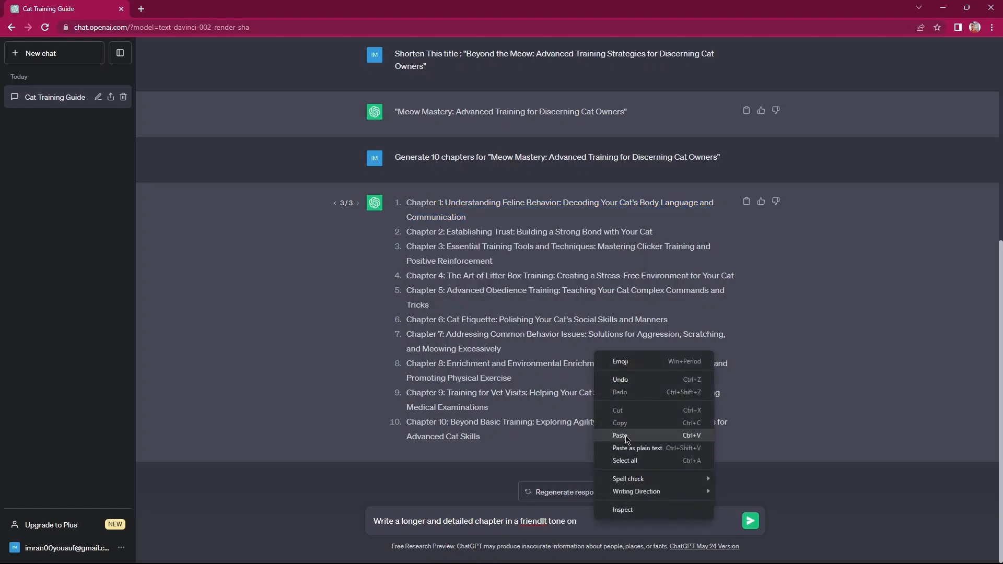
left_click(620, 436)
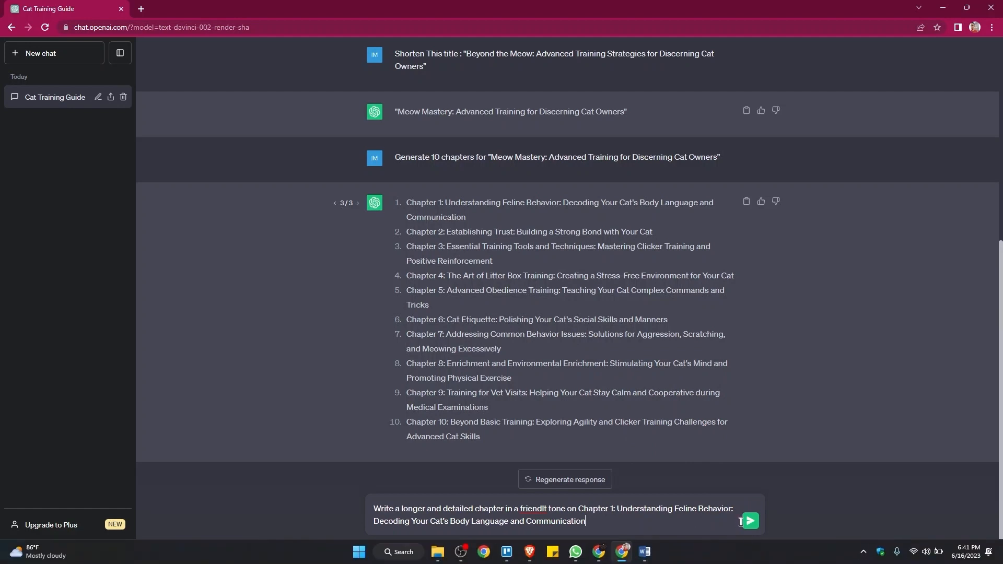
left_click(750, 520)
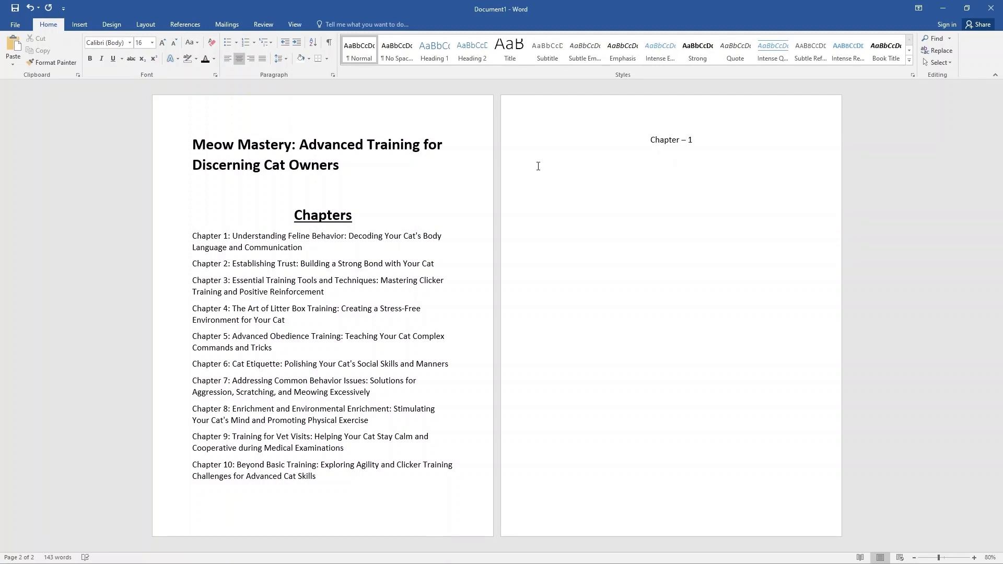
- Place the Chapter 1 title under the heading and paste ChatGPT's body-language chapter text beneath it
left_click(670, 156)
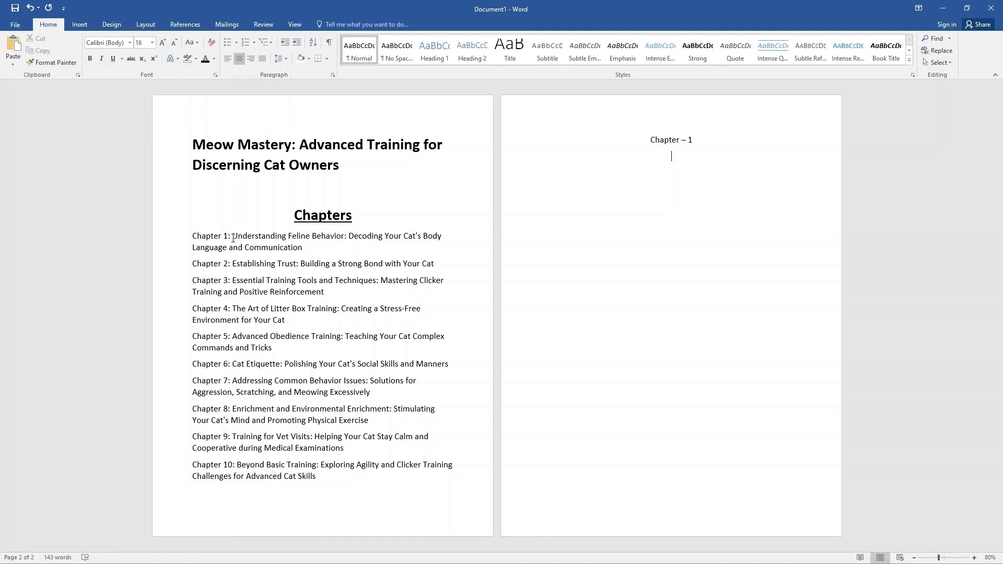
left_click_drag(232, 235, 305, 248)
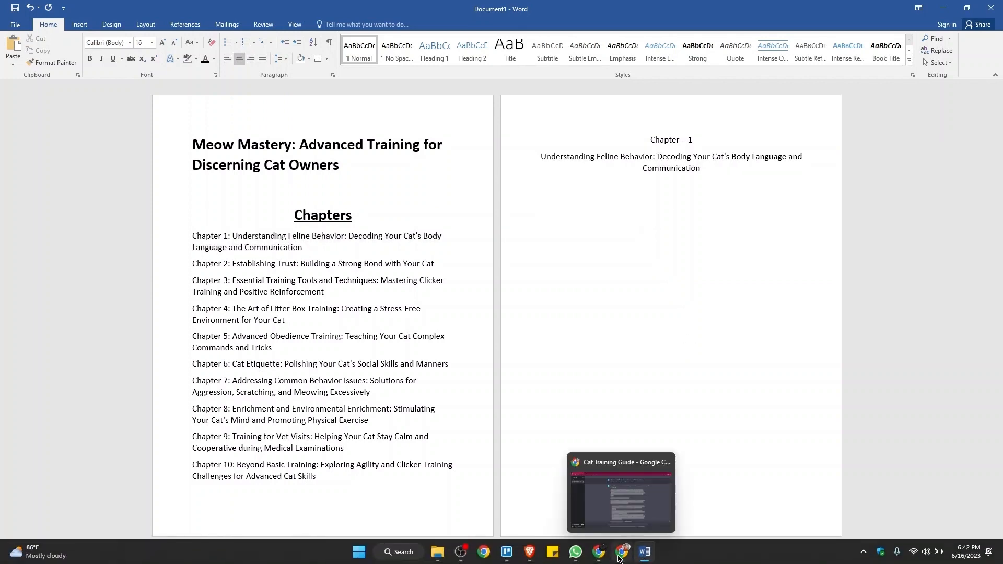
left_click(620, 552)
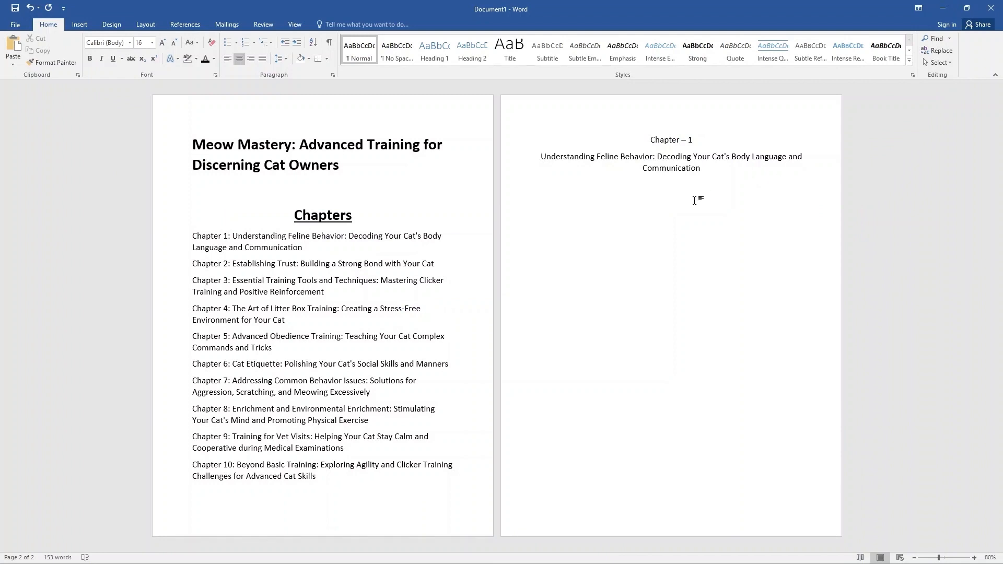
right_click(696, 200)
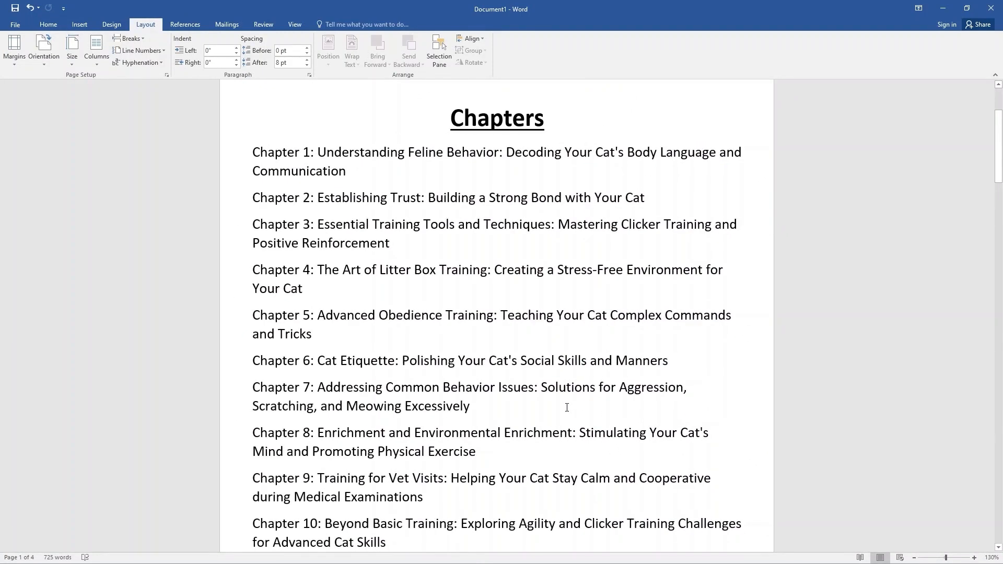
scroll("down", 3)
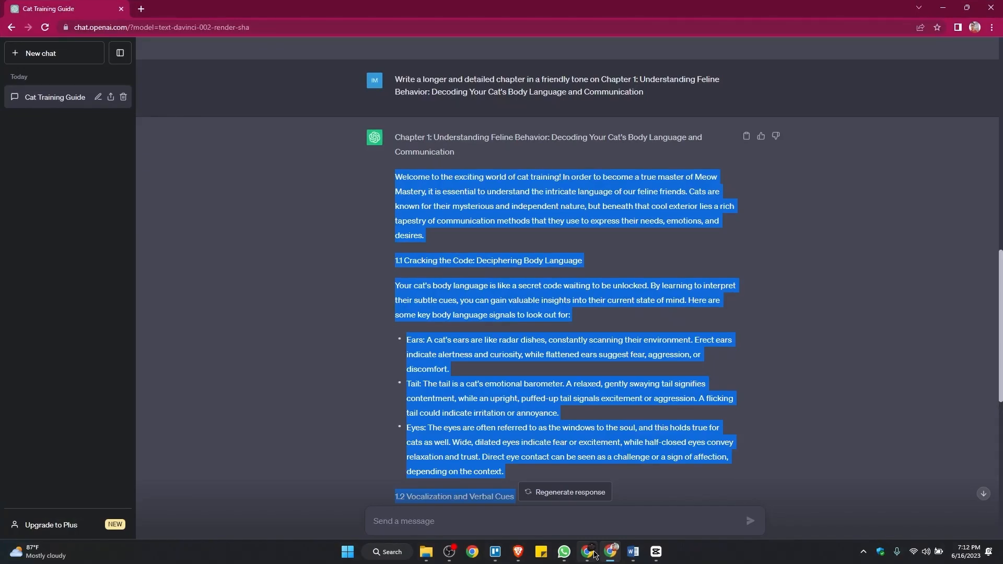
- Reuse the Chapter 1 prompt with the copied Chapter 2 'Establishing Trust' title and send it
left_click(355, 416)
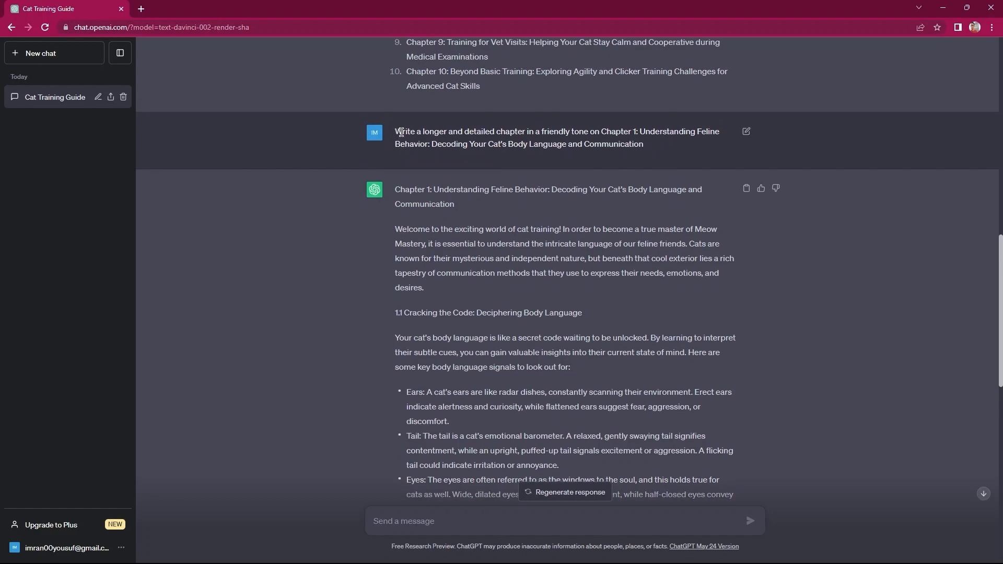
left_click_drag(397, 132, 642, 144)
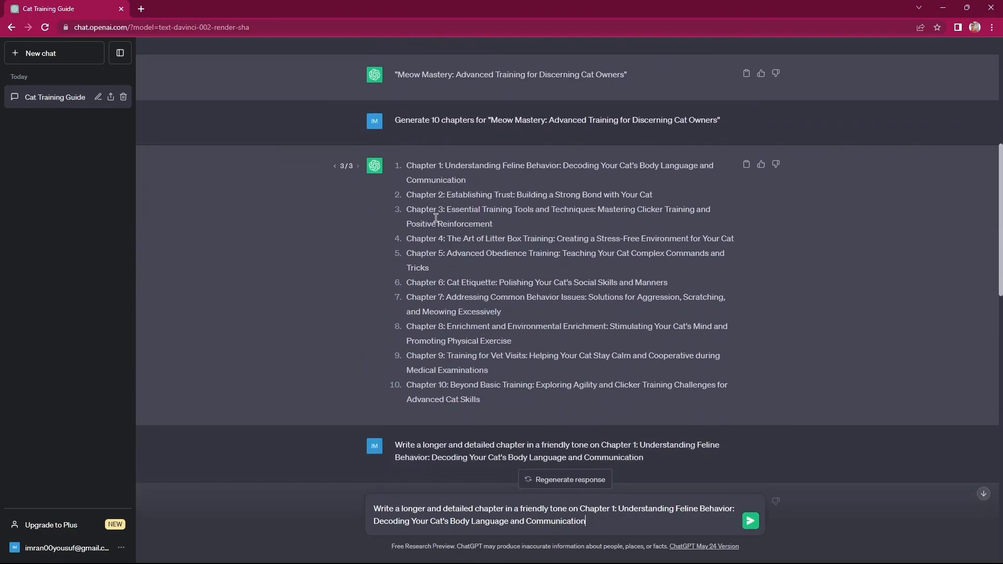
double_click(416, 194)
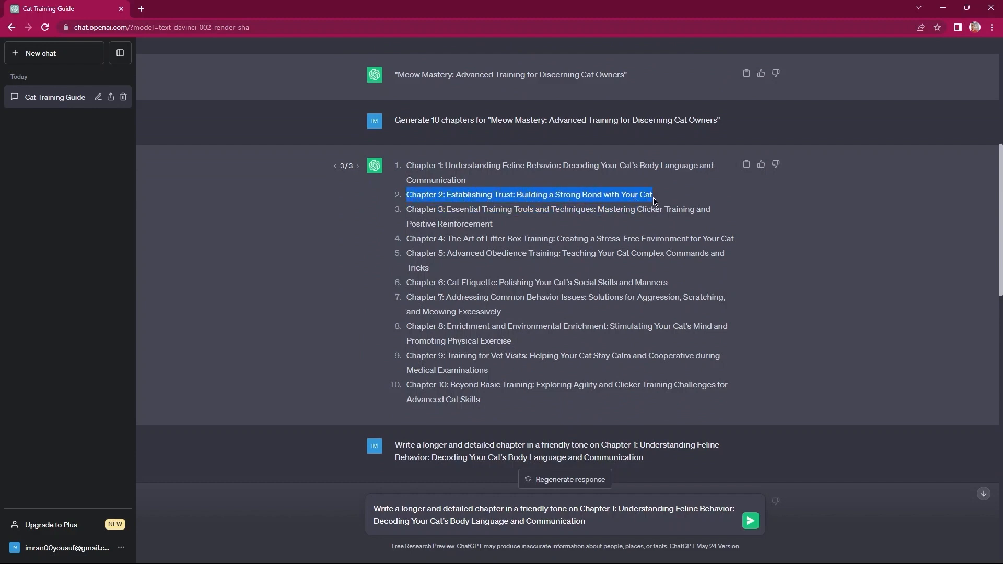
right_click(651, 200)
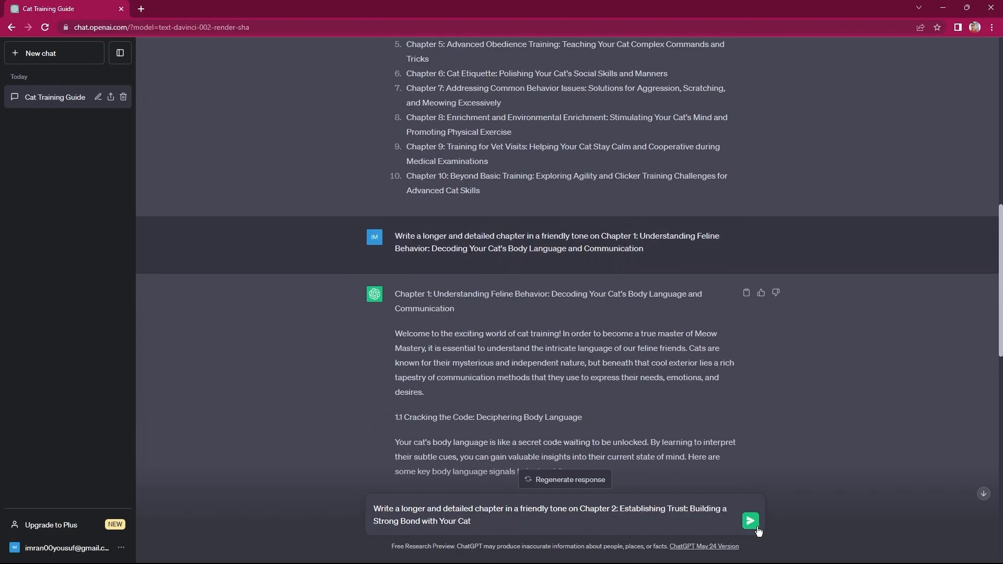
left_click(748, 520)
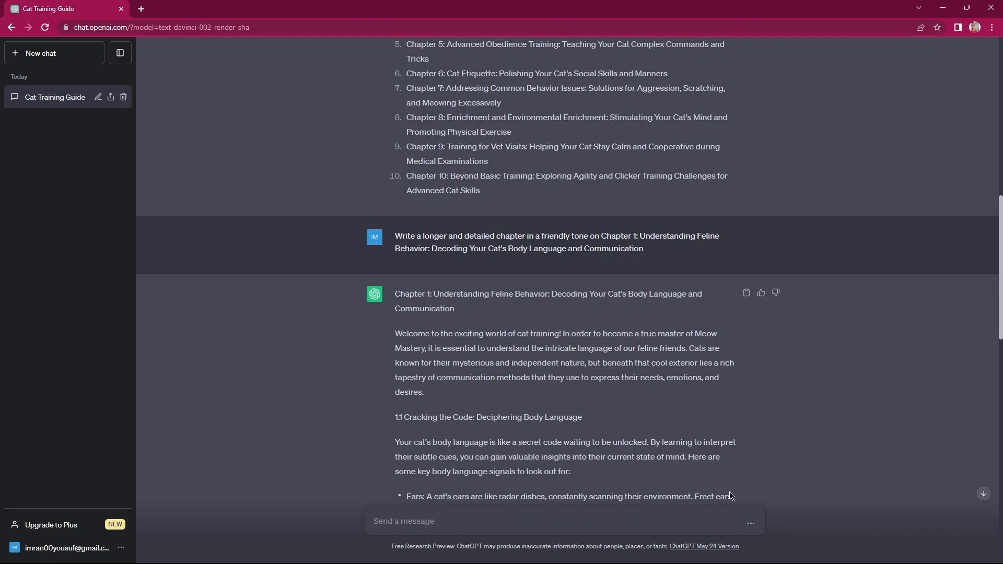
scroll("down", 3)
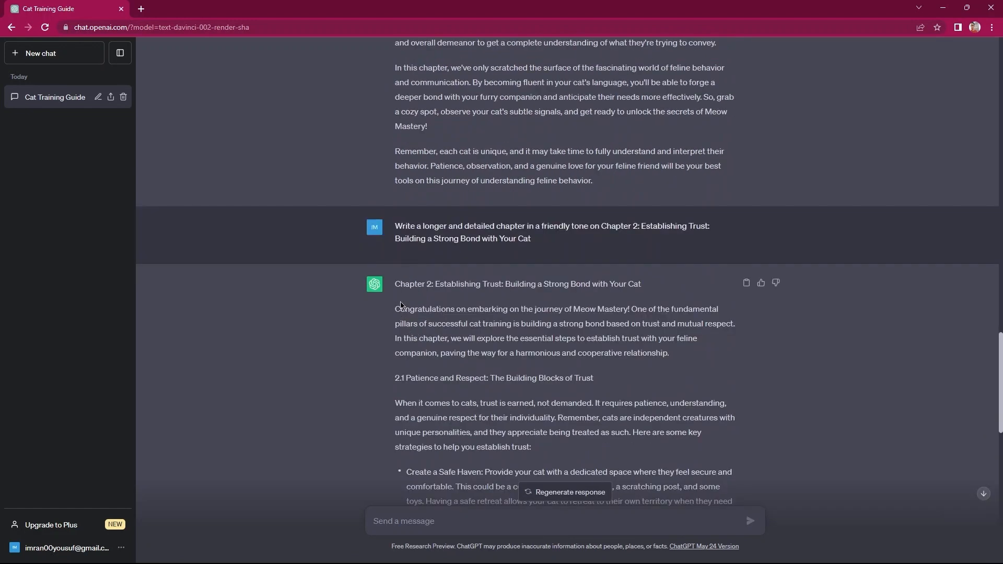
mouse_move(602, 348)
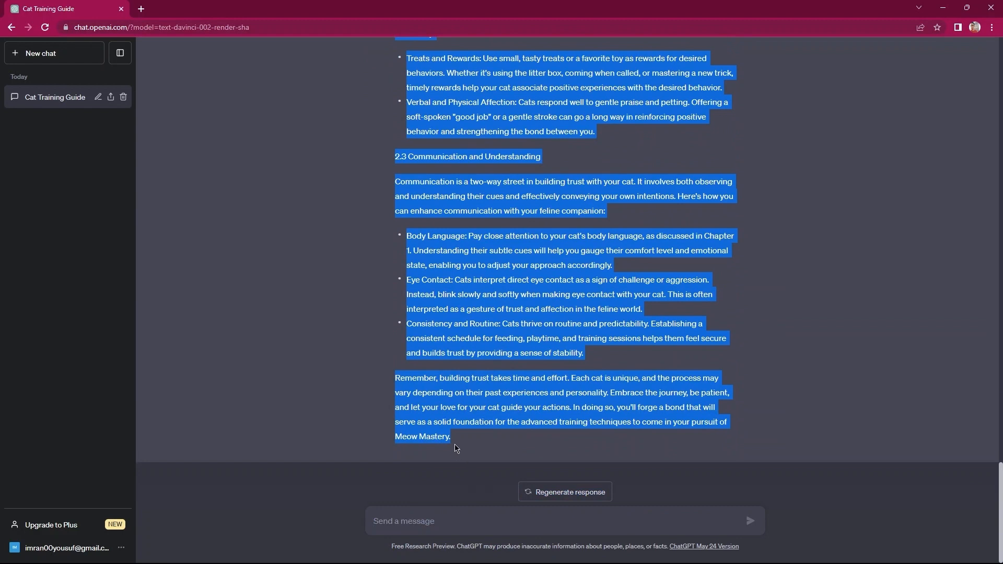
mouse_move(436, 401)
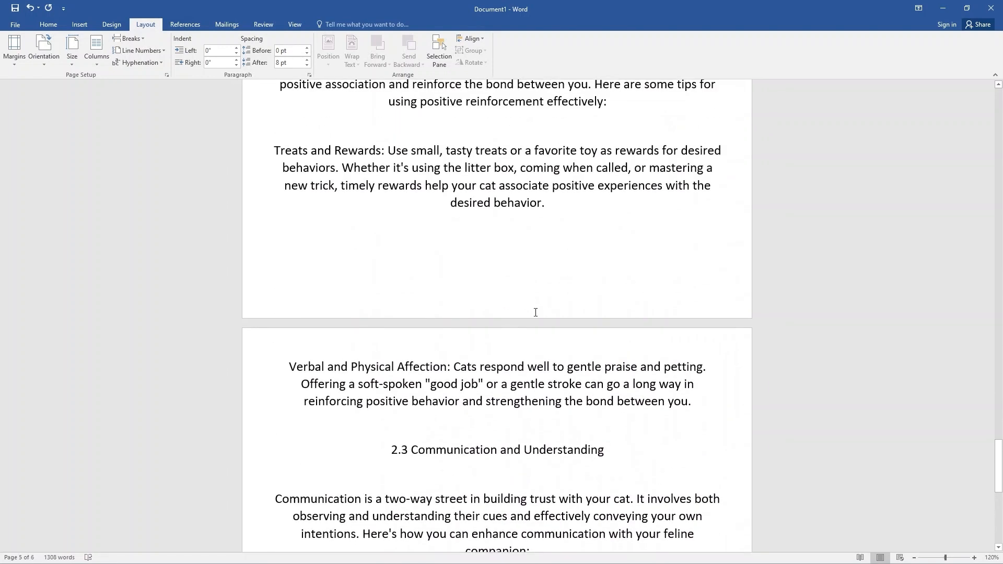
- Add the line 'Chapter 2: Establishing Trust: Building a Strong Bond with Your Cat' after Chapter 1
scroll("up", 3)
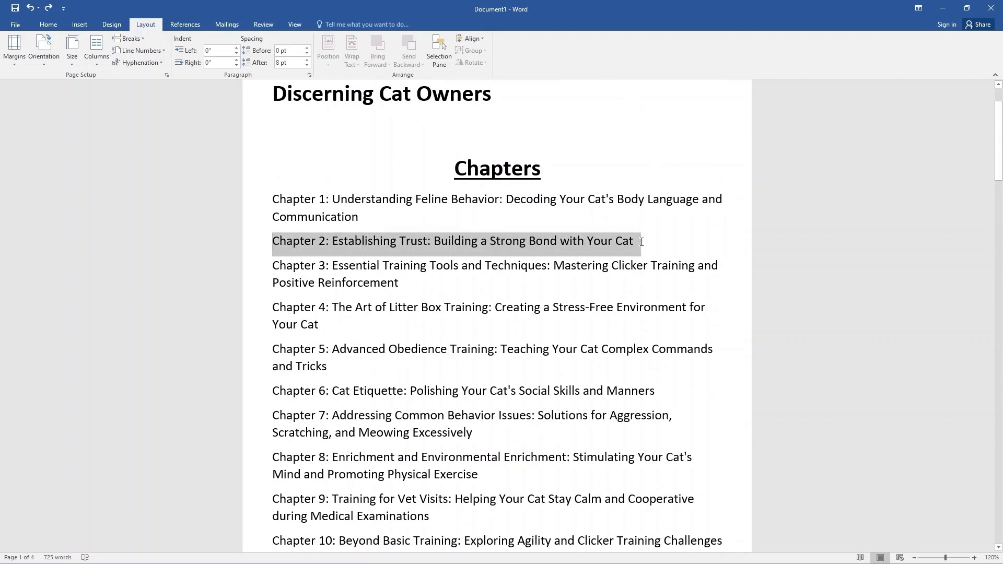
scroll("down", 3)
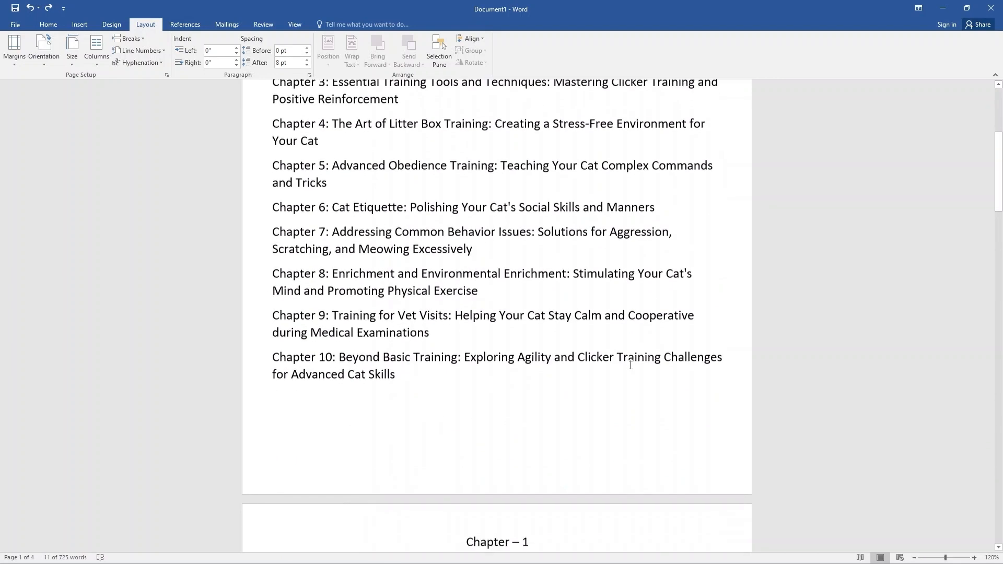
scroll("down", 3)
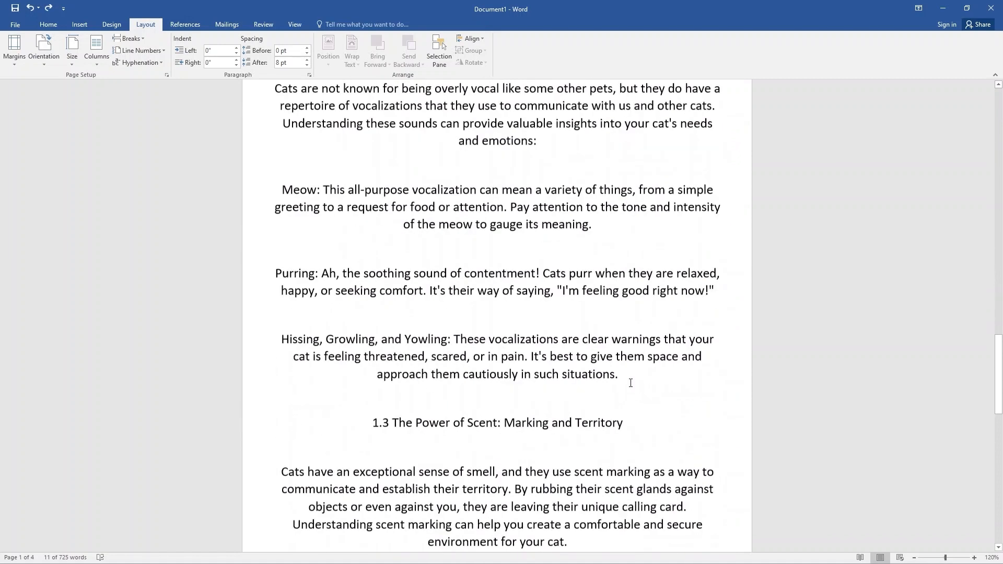
type("Chapter 2: Establishing Trust: Building a Strong Bond with Your Cat")
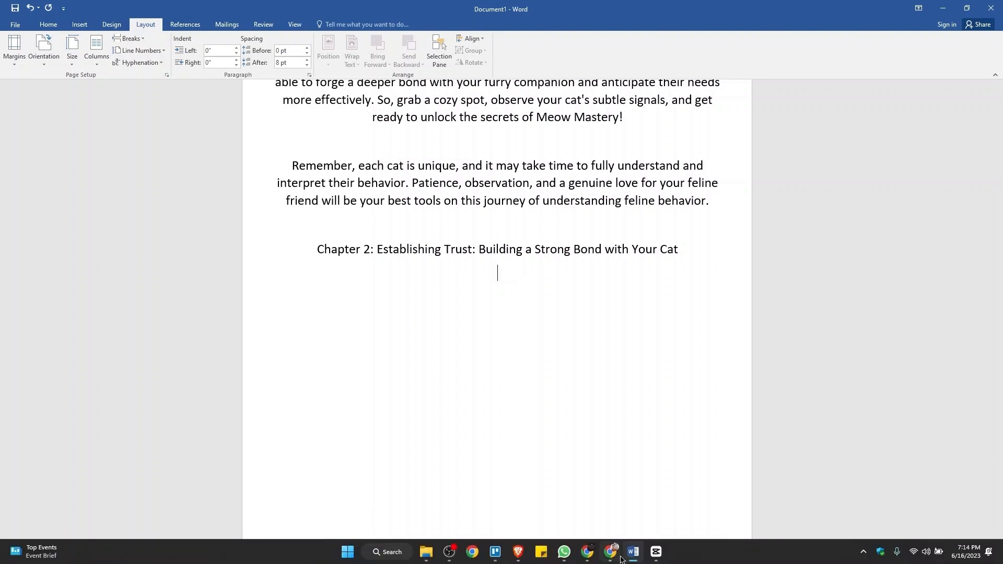
left_click(608, 552)
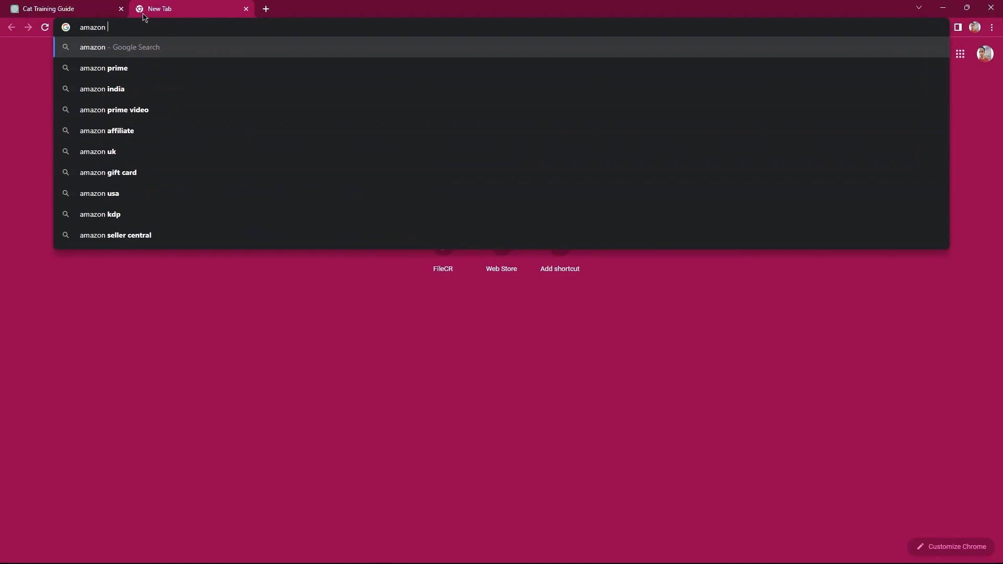
- Search for Amazon Seller Central and start Sign up to reach the 'Get started selling' page
type("see")
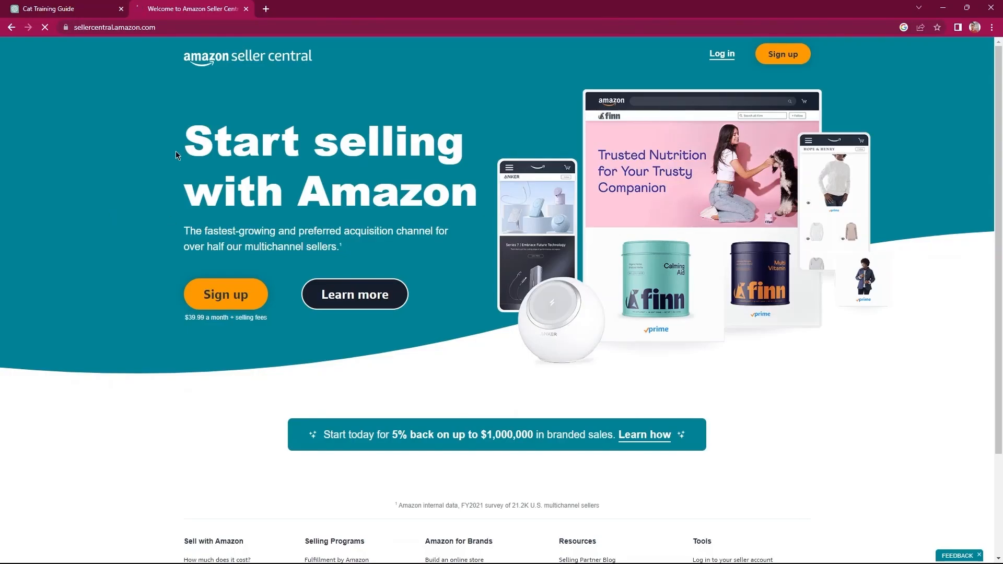
left_click_drag(182, 138, 464, 211)
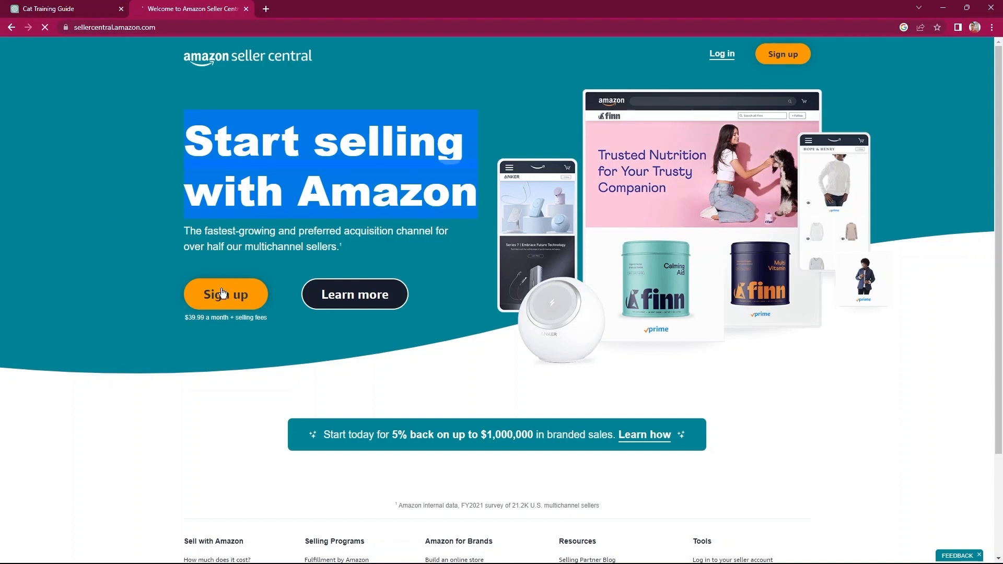
left_click(226, 294)
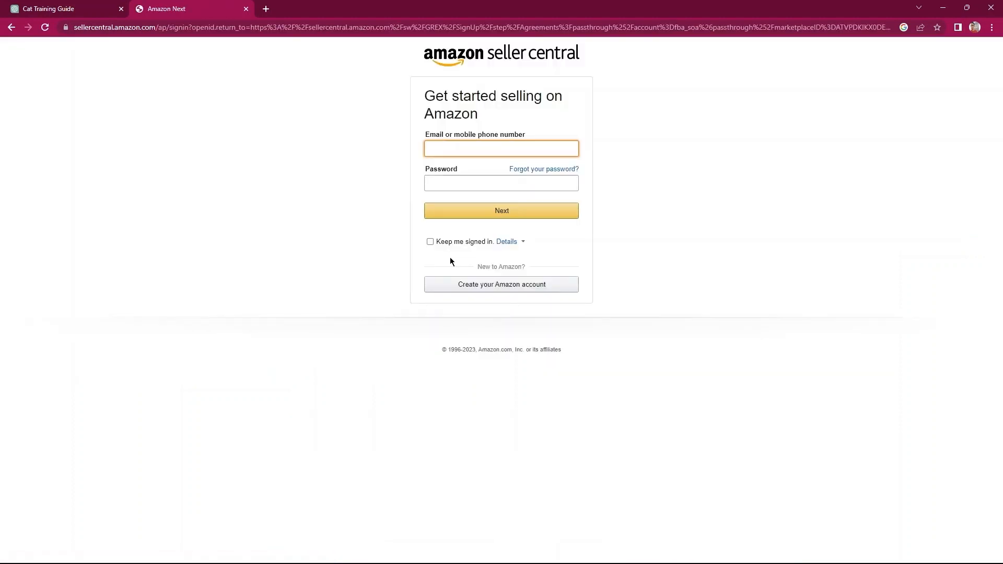
mouse_move(426, 138)
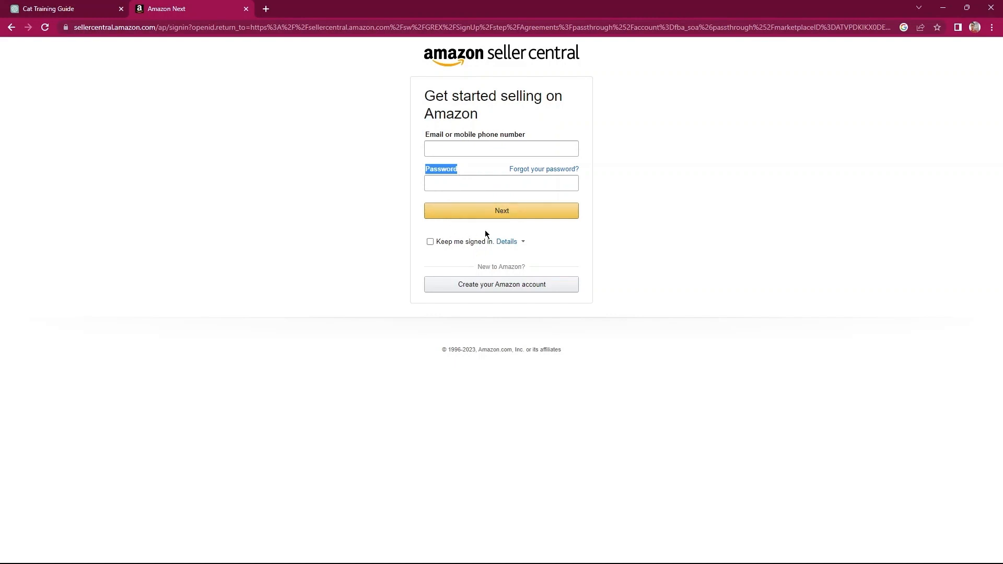
mouse_move(484, 288)
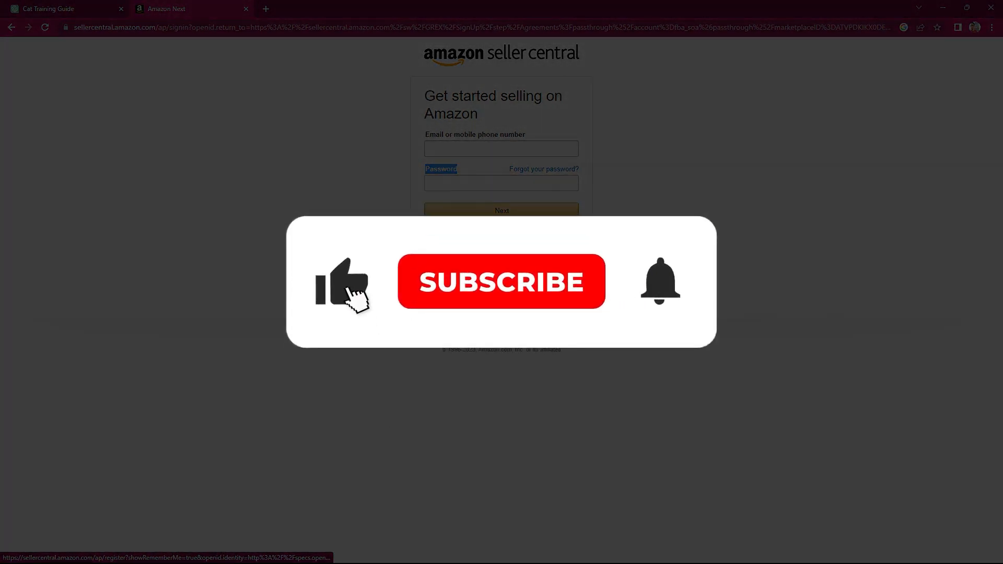
left_click(501, 282)
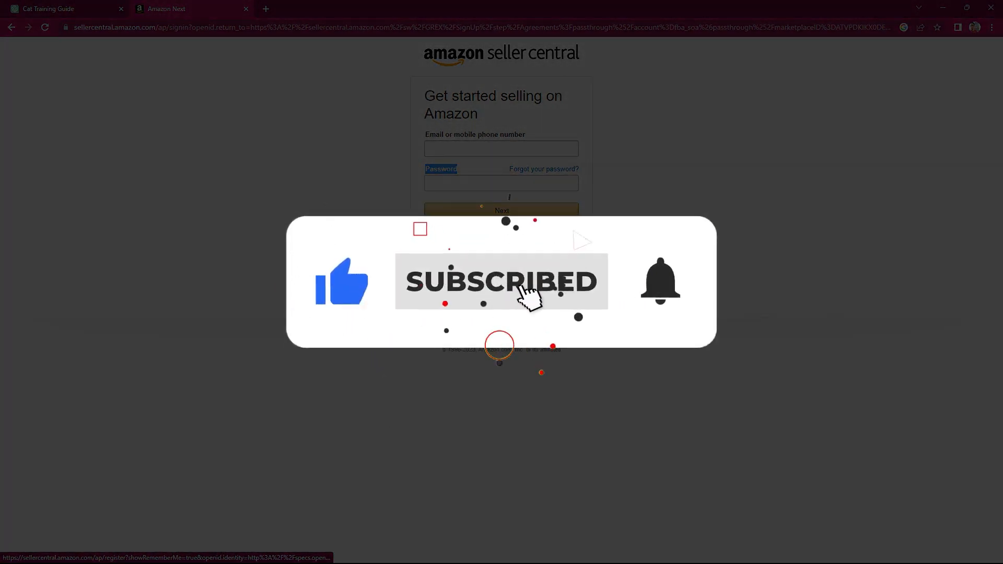